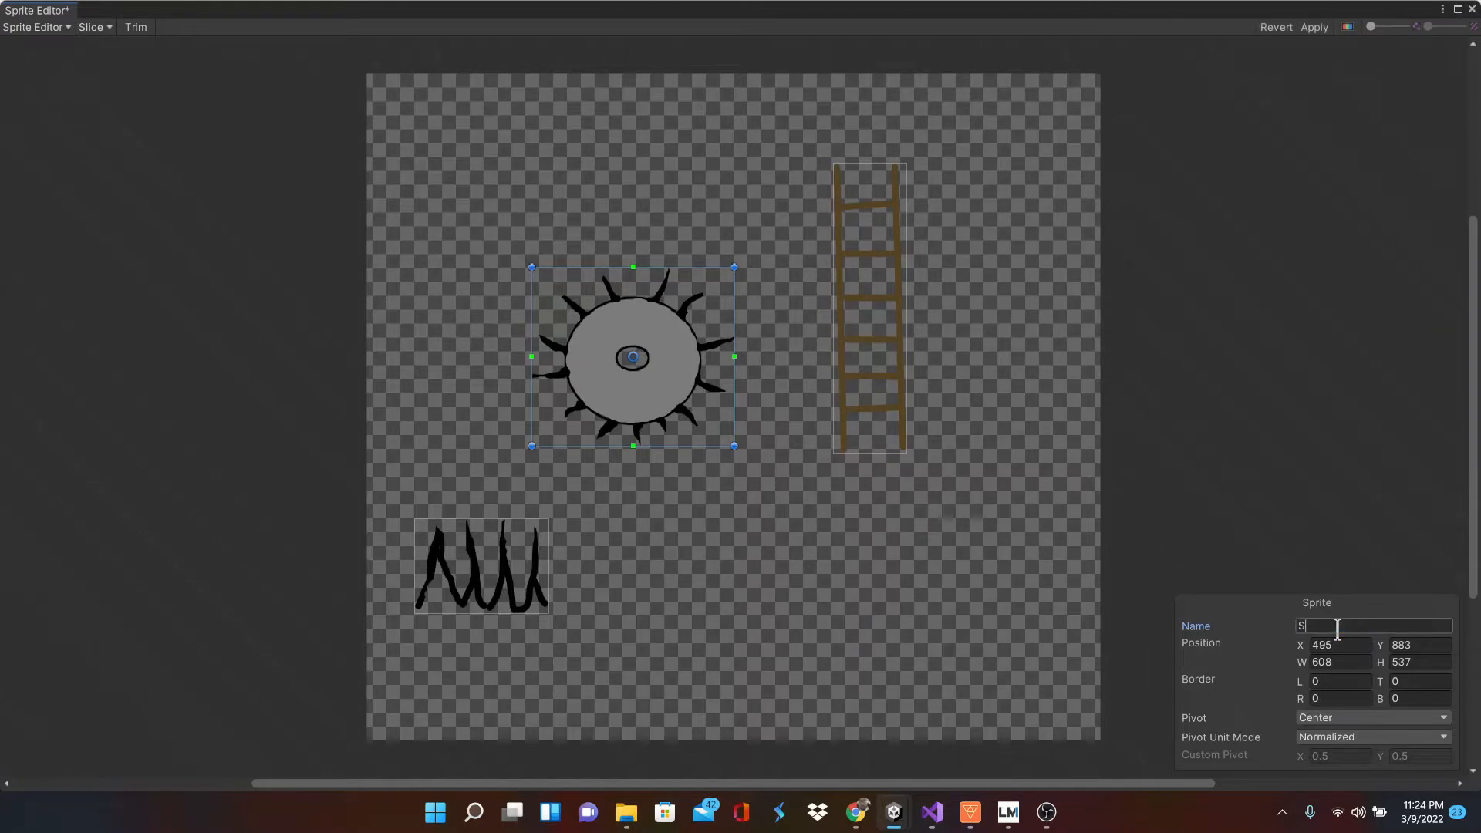
Name the sprite Saw, place it above the platform, and scale X and Y to 0.4
text(aw)
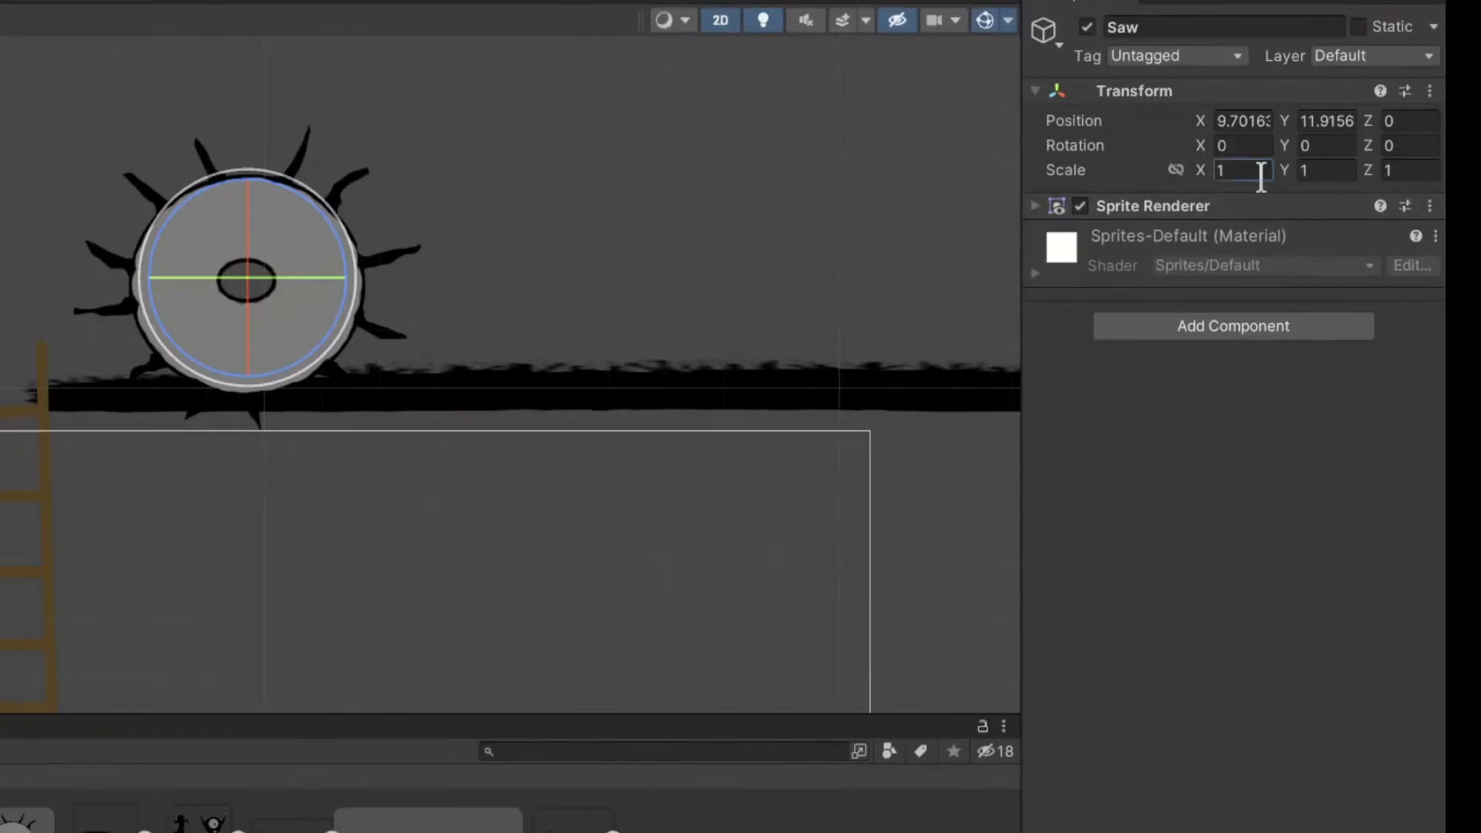
text(.4)
click(1326, 170)
text(0.4)
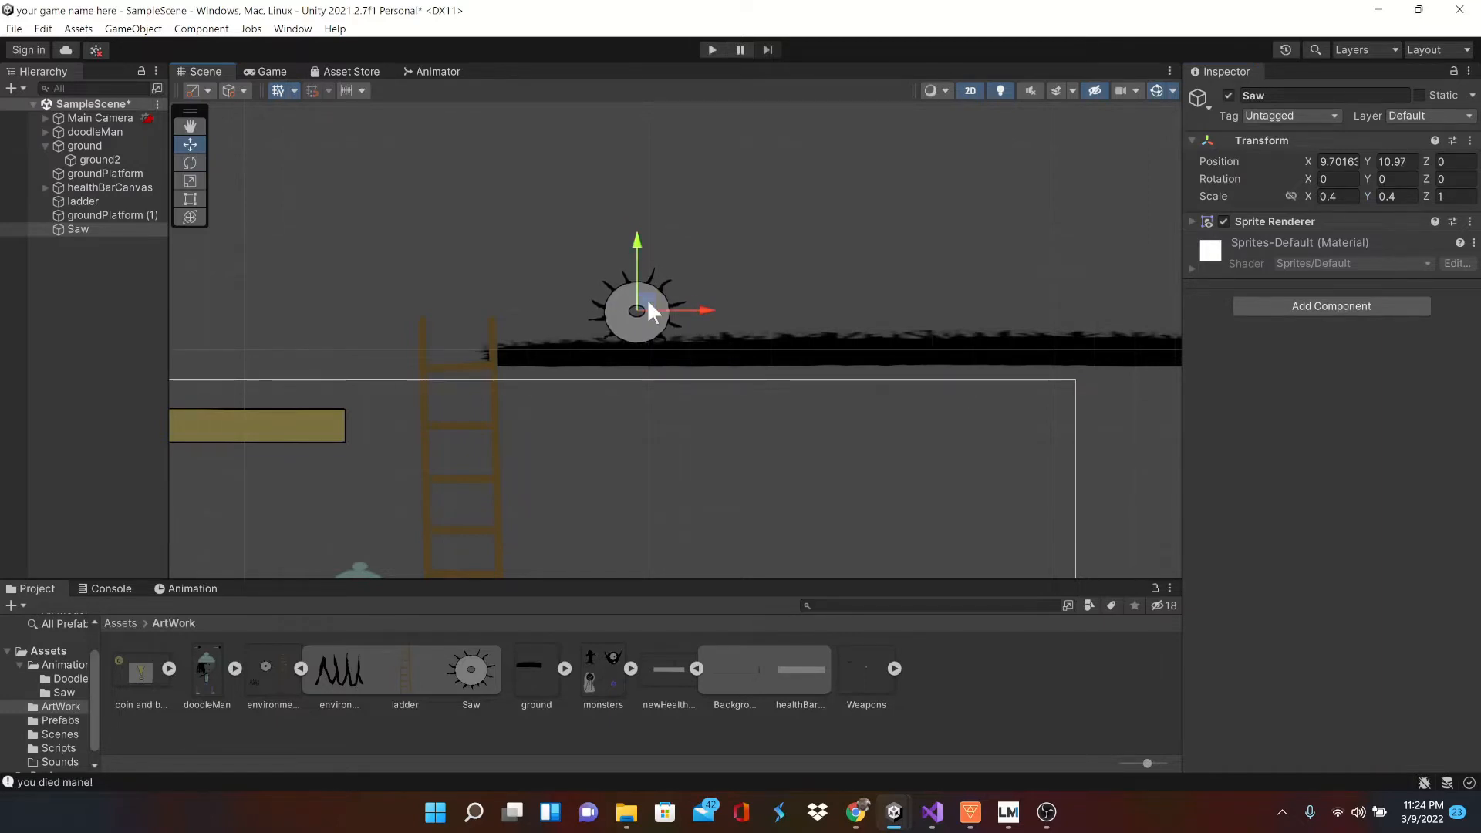
Add a Circle Collider 2D to Saw and fit its offset and radius to the blade
click(1330, 306)
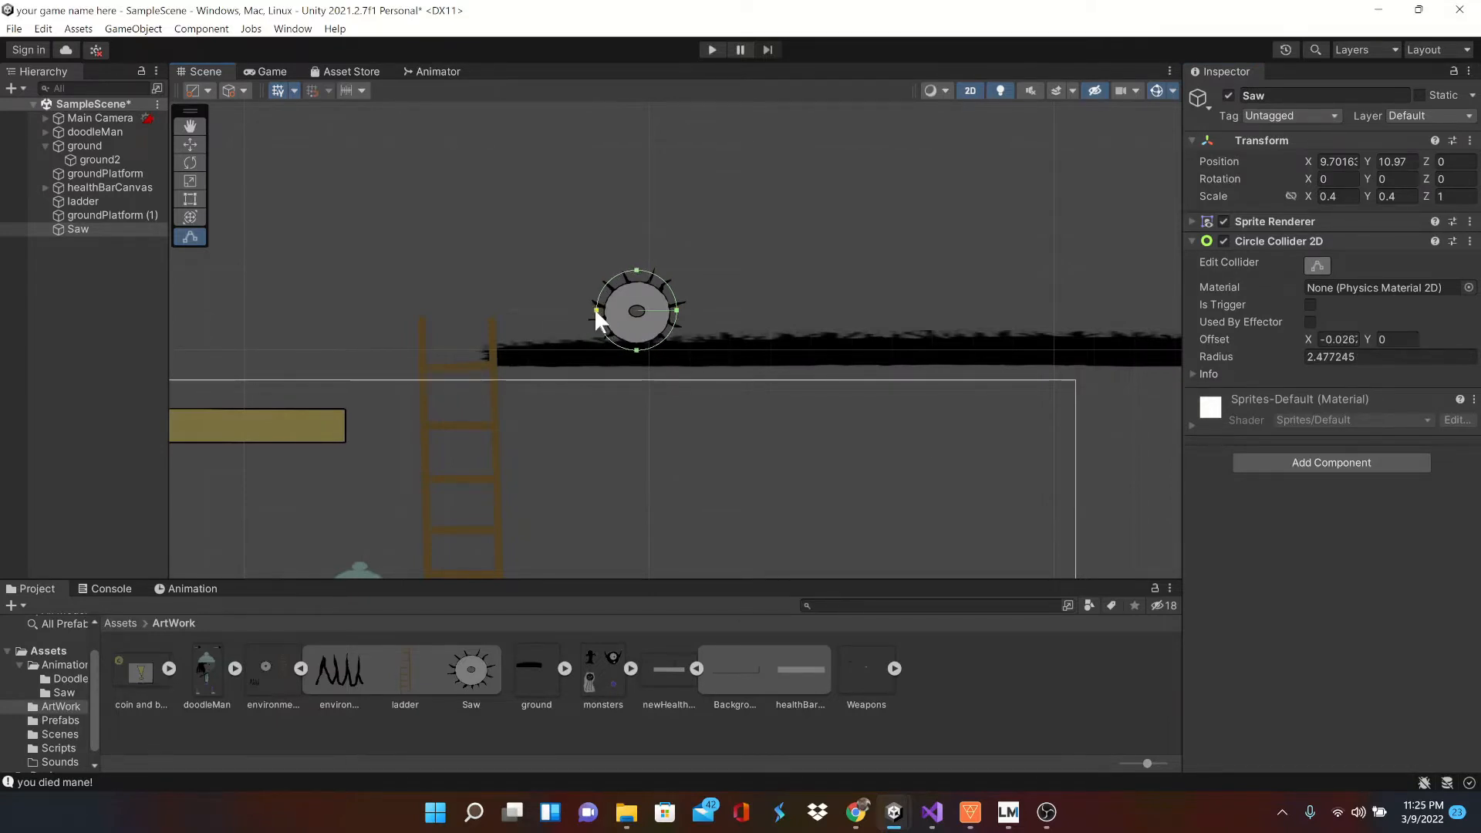
mouse_move(640, 281)
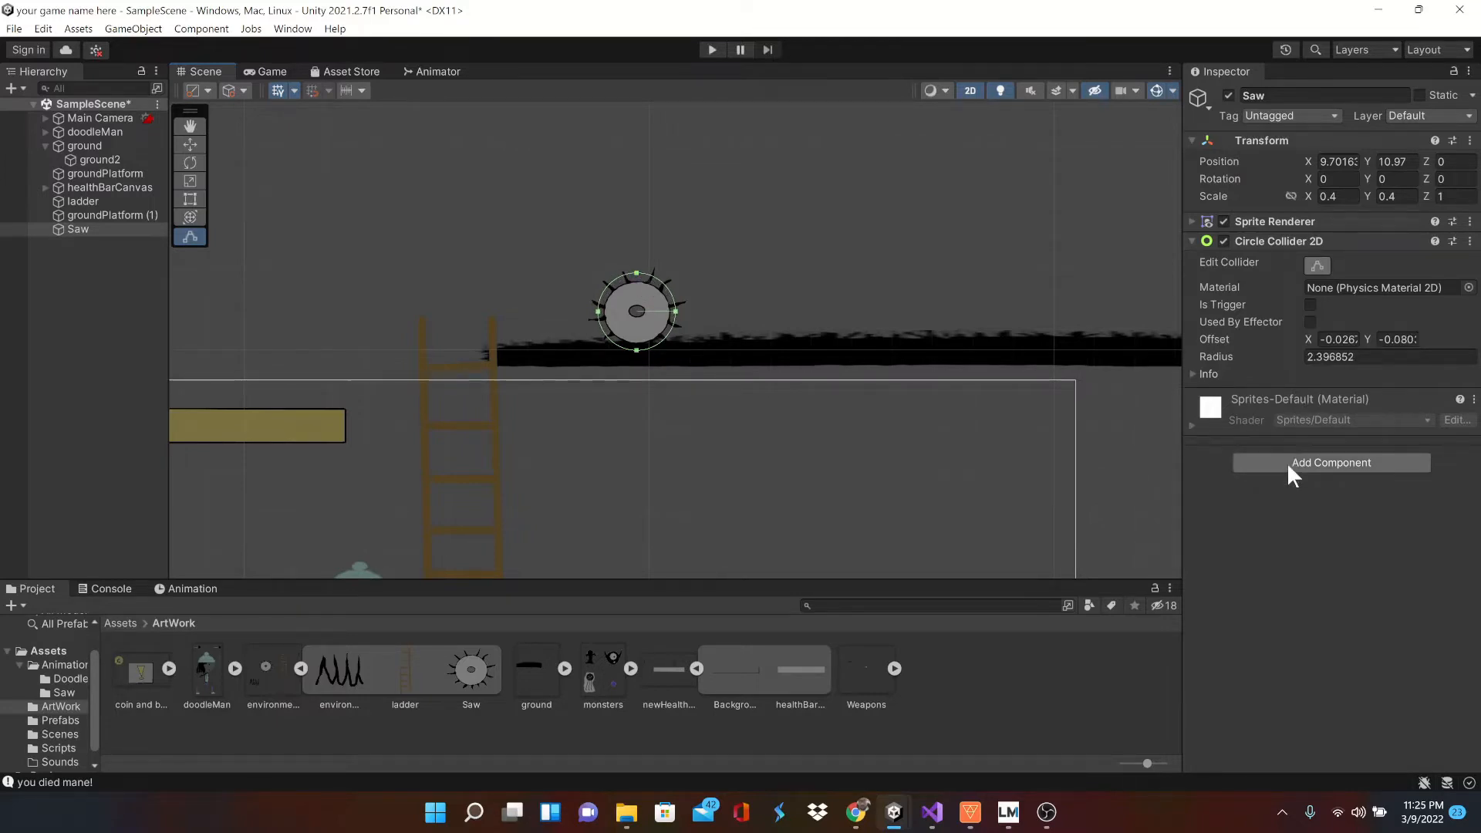
mouse_move(661, 404)
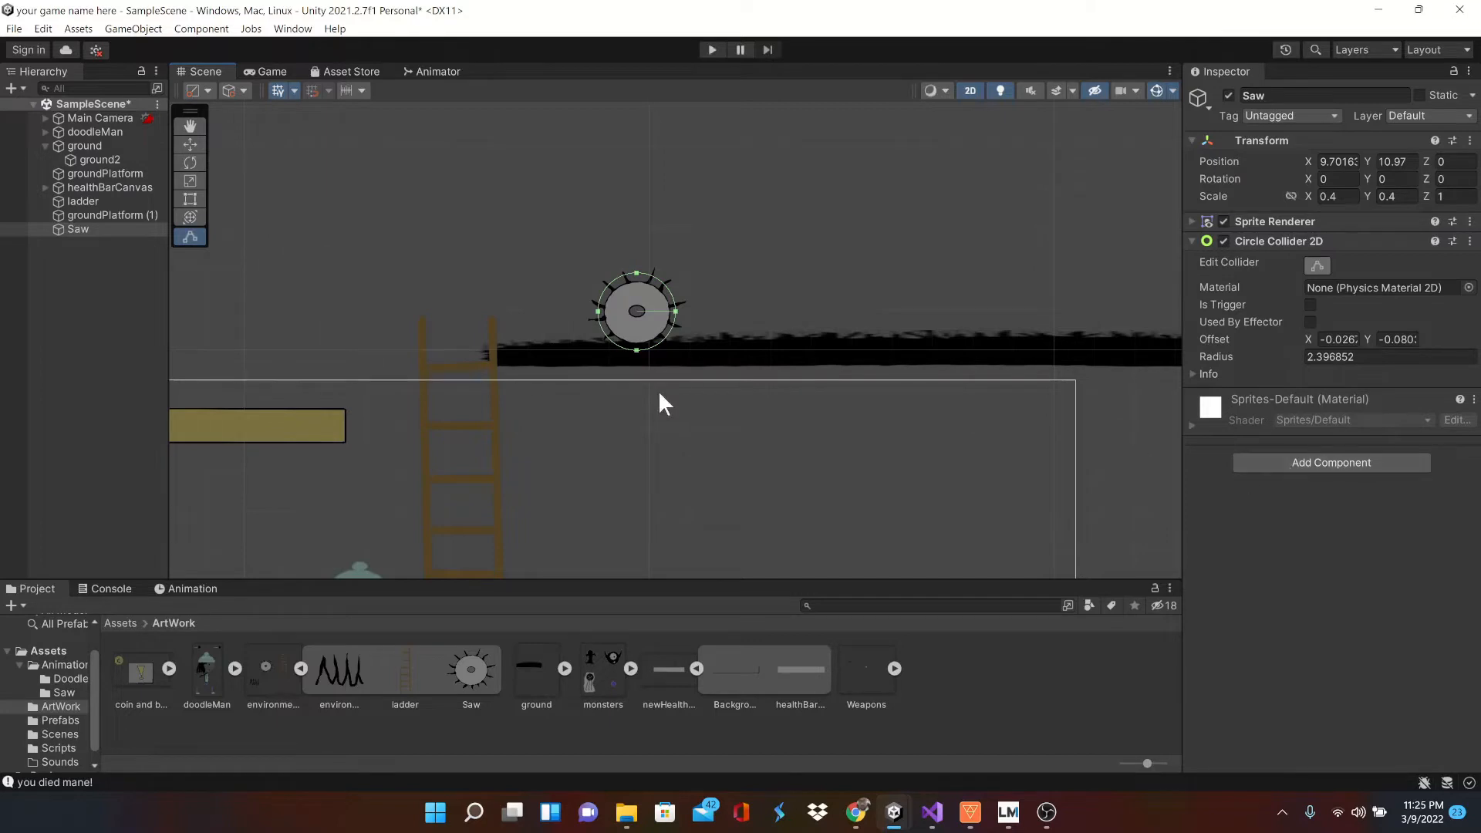
Create an Animator and a SawMove clip for Saw in Assets/Animations/Saw
click(78, 228)
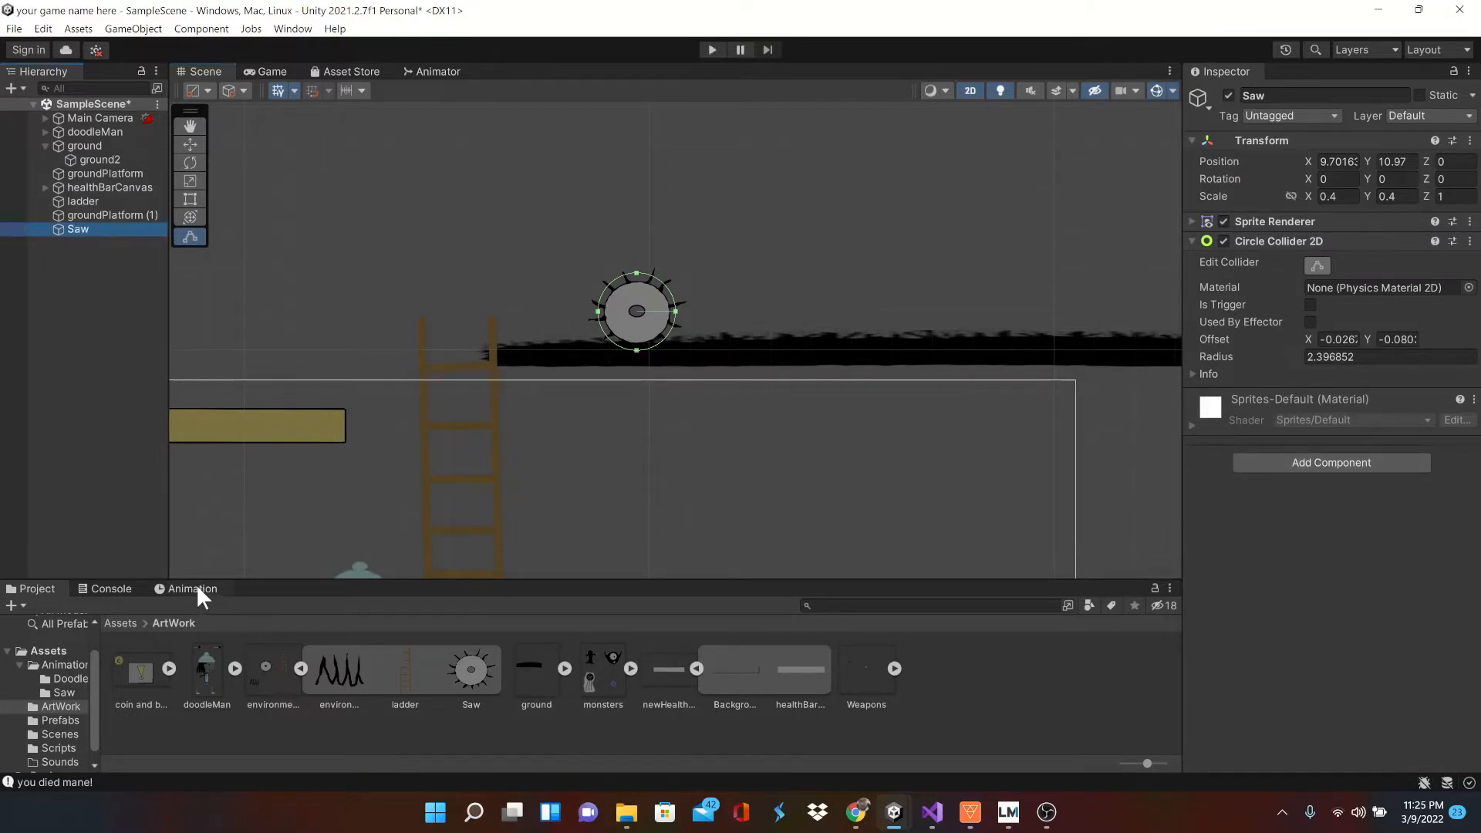
click(191, 589)
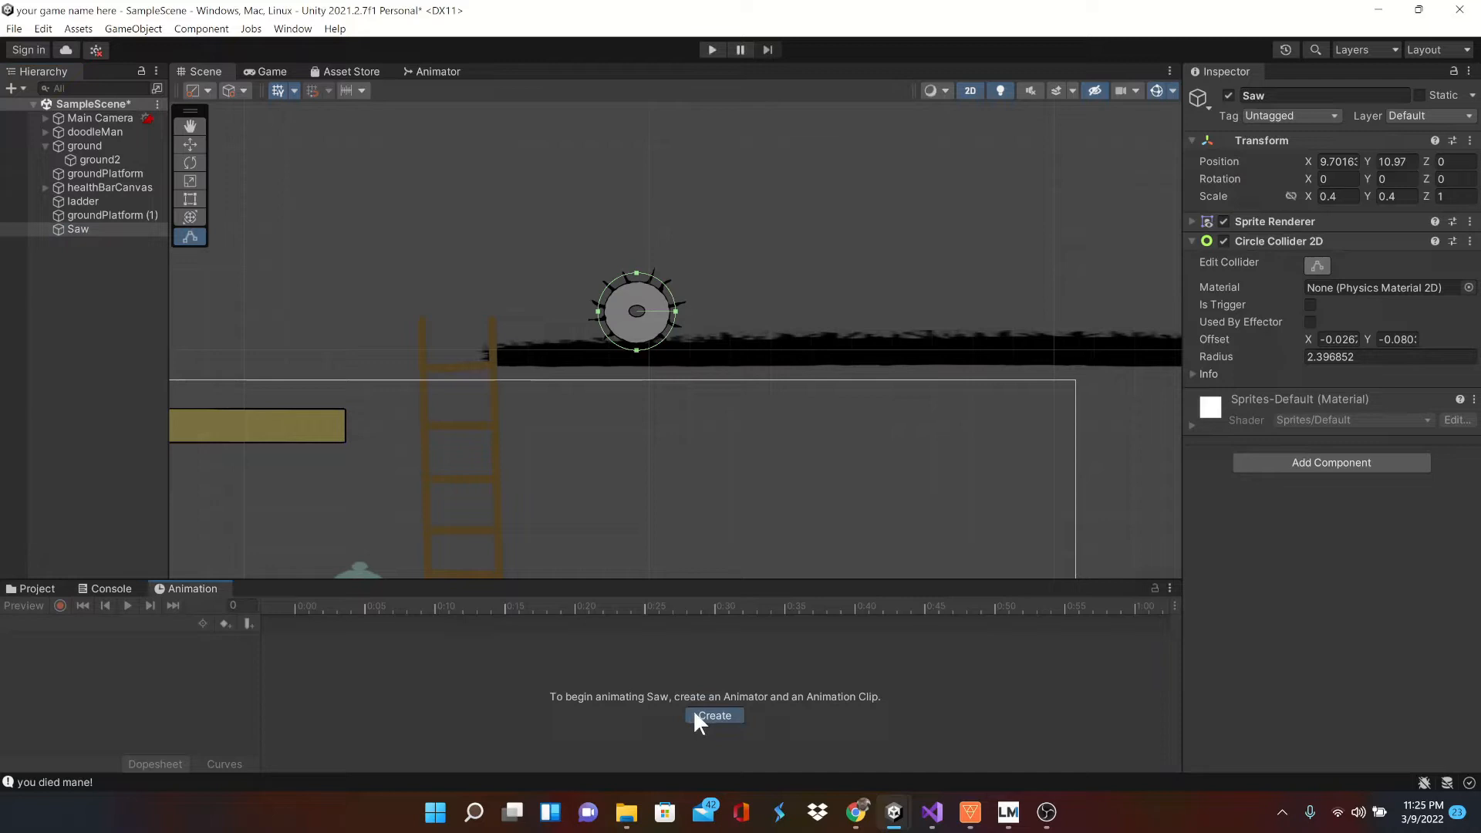
click(712, 715)
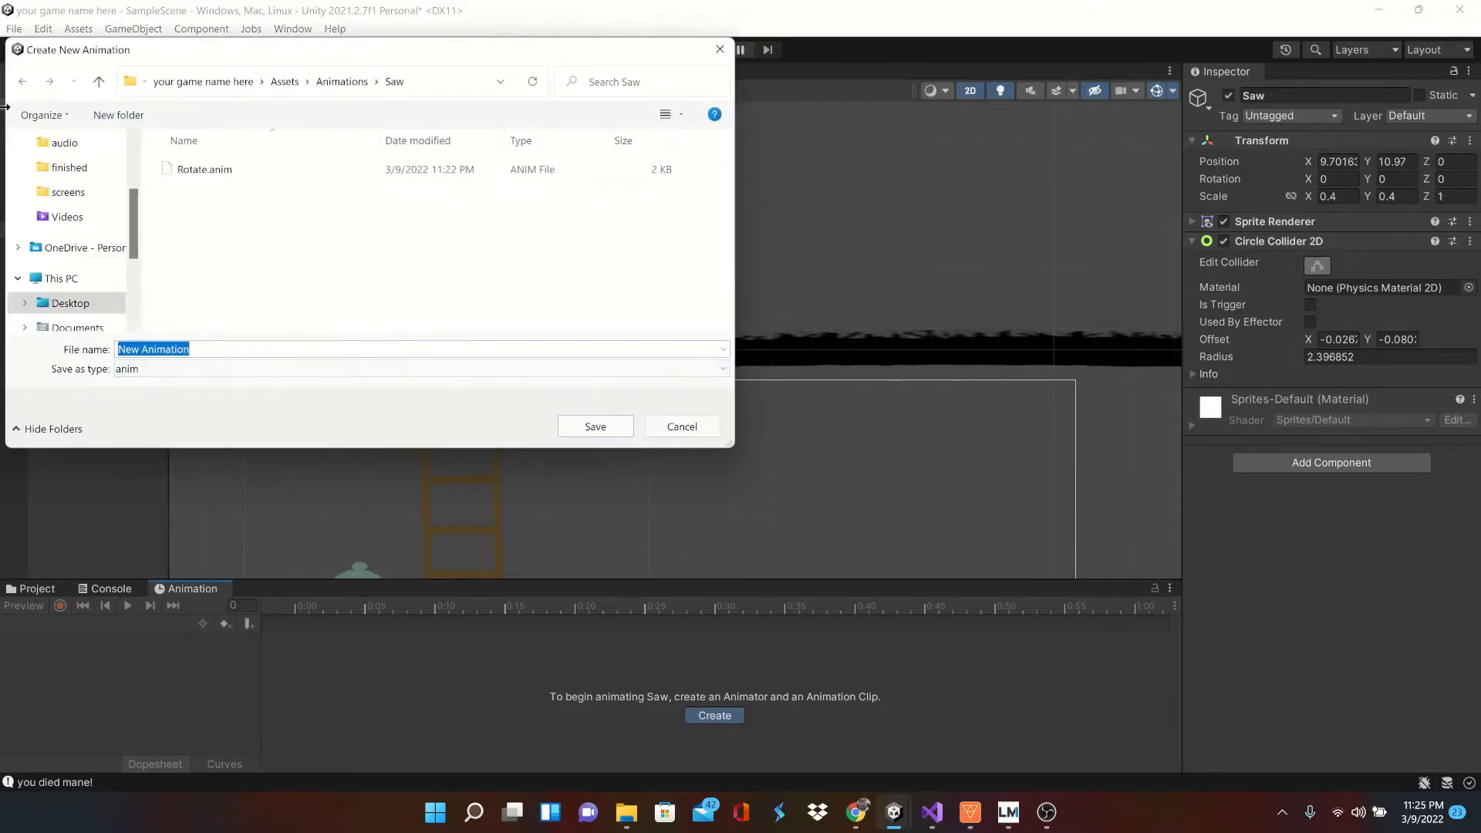
click(98, 81)
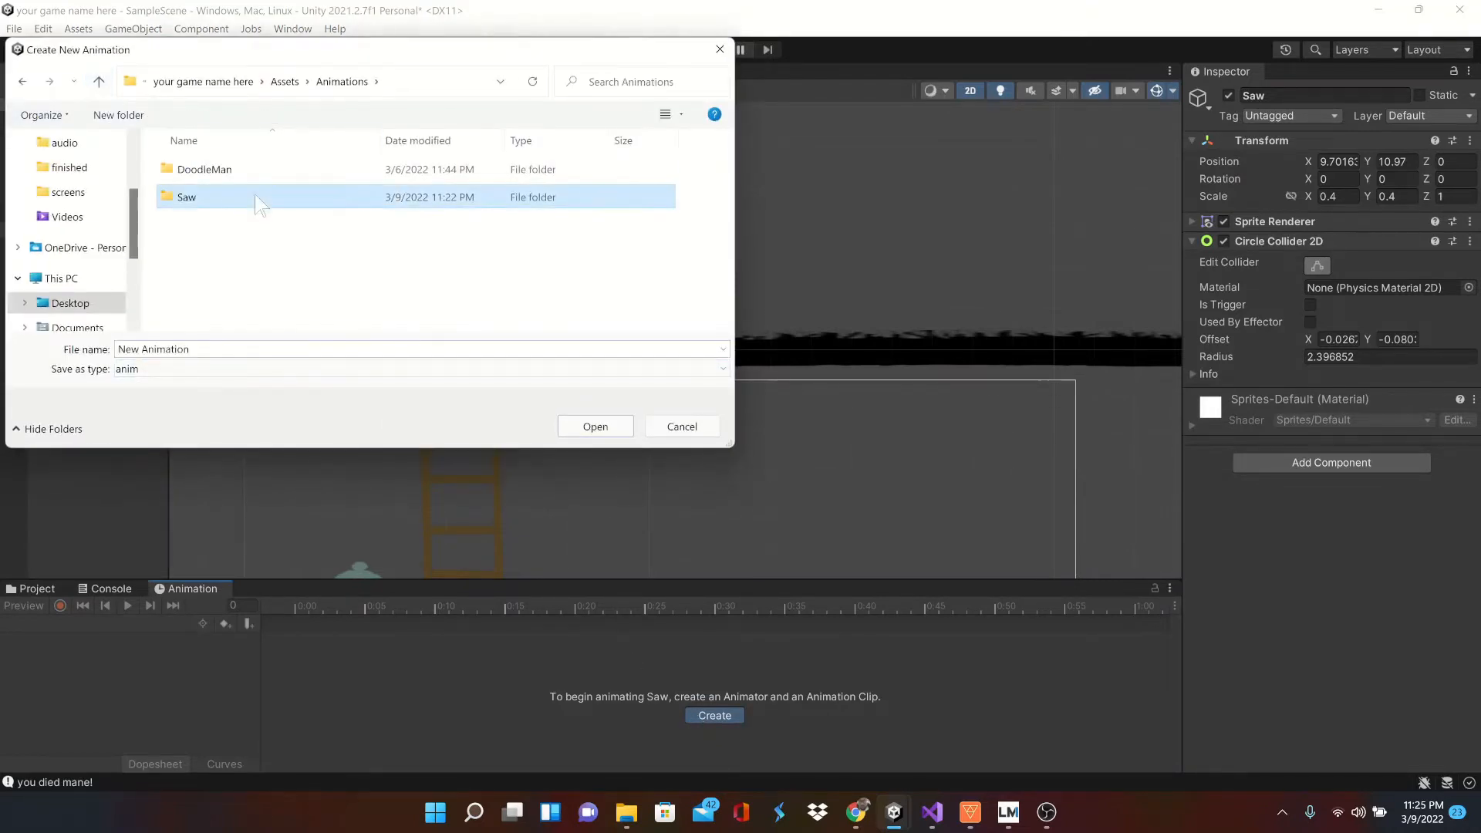
double_click(185, 196)
text(Rotate.anim)
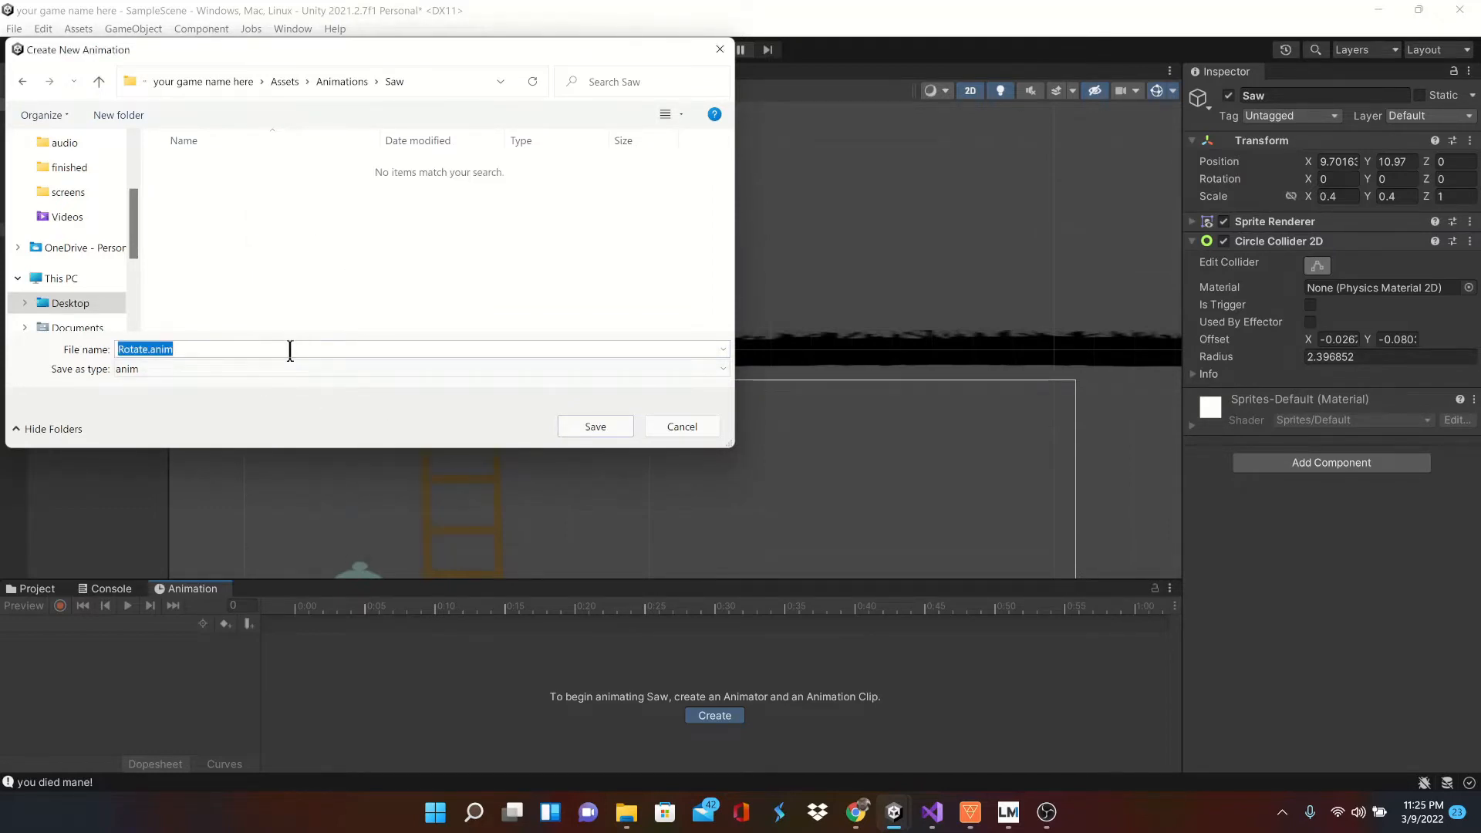
text(SawMo)
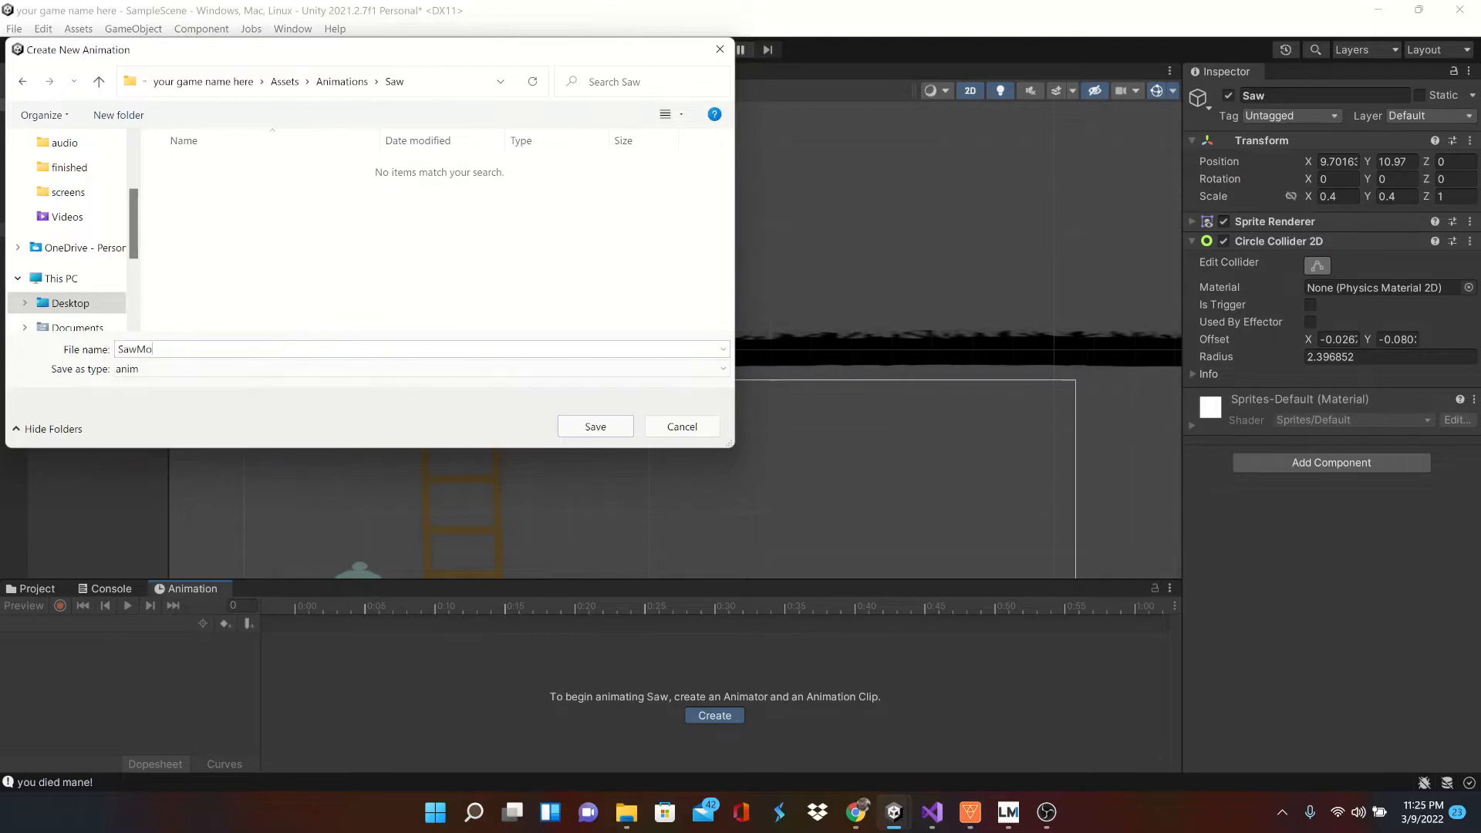
click(594, 426)
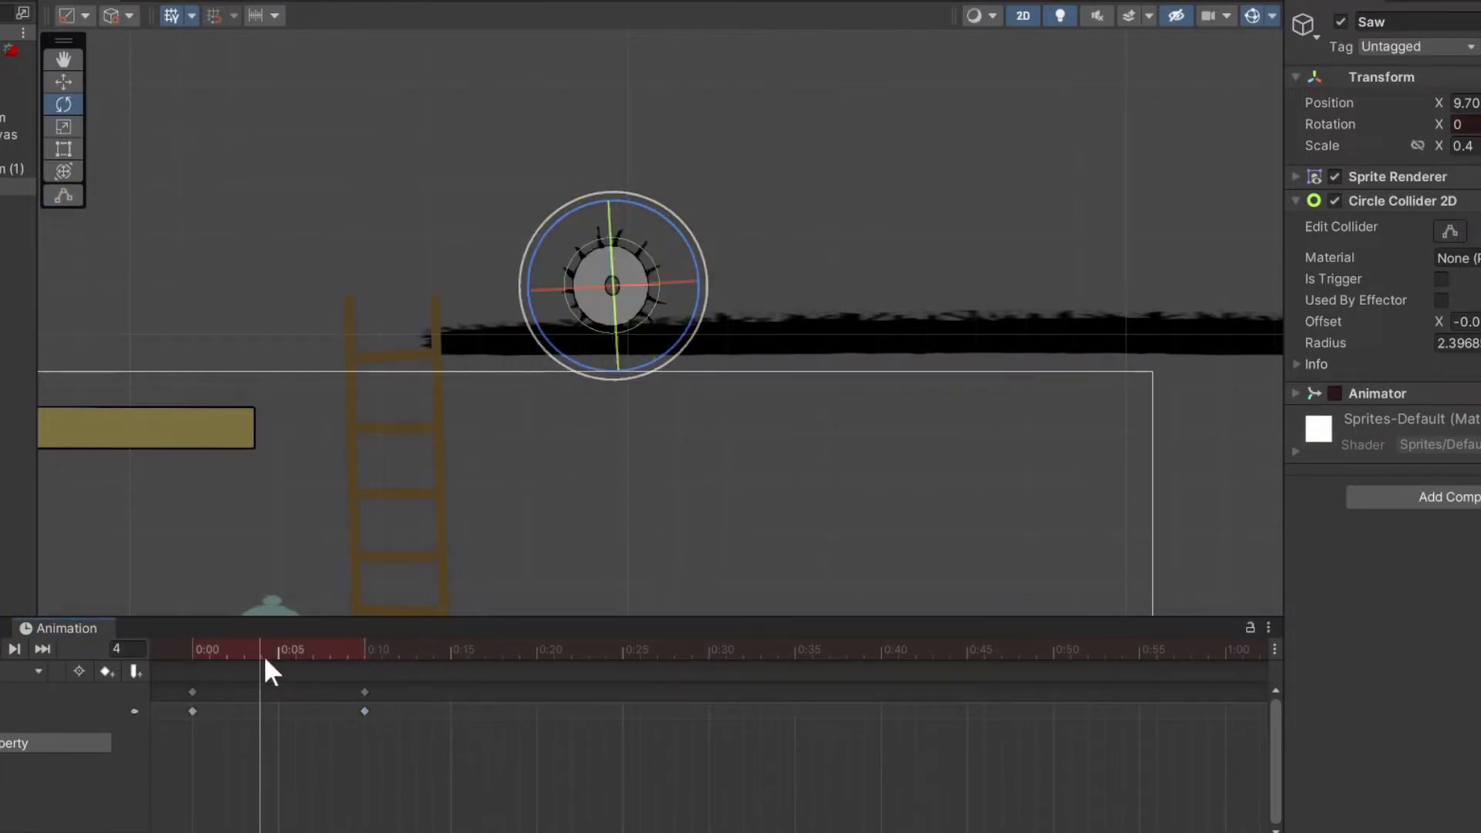
Key increasing Z rotation on Saw from the clip start and preview the spin
click(13, 649)
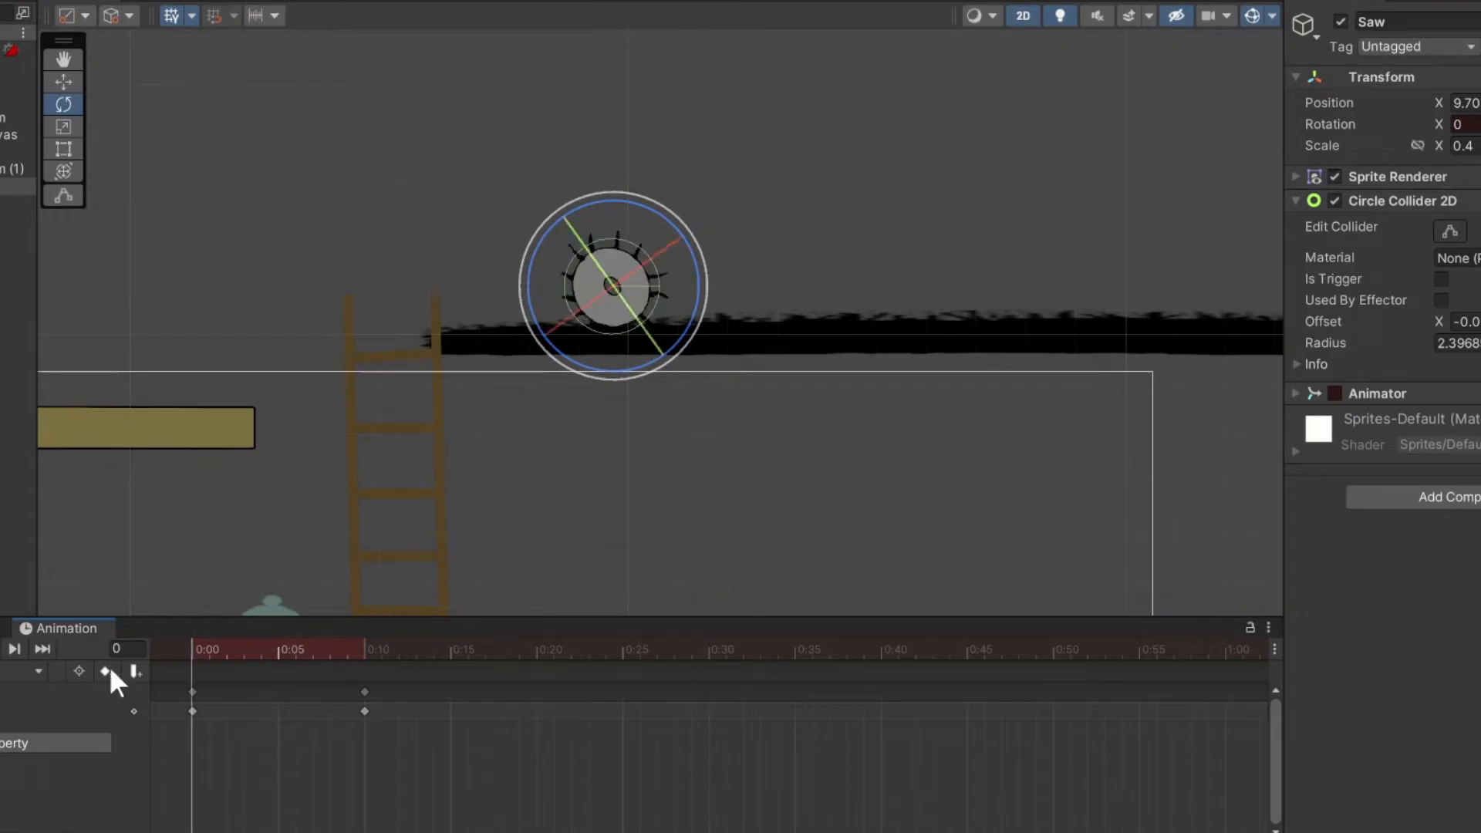
click(106, 672)
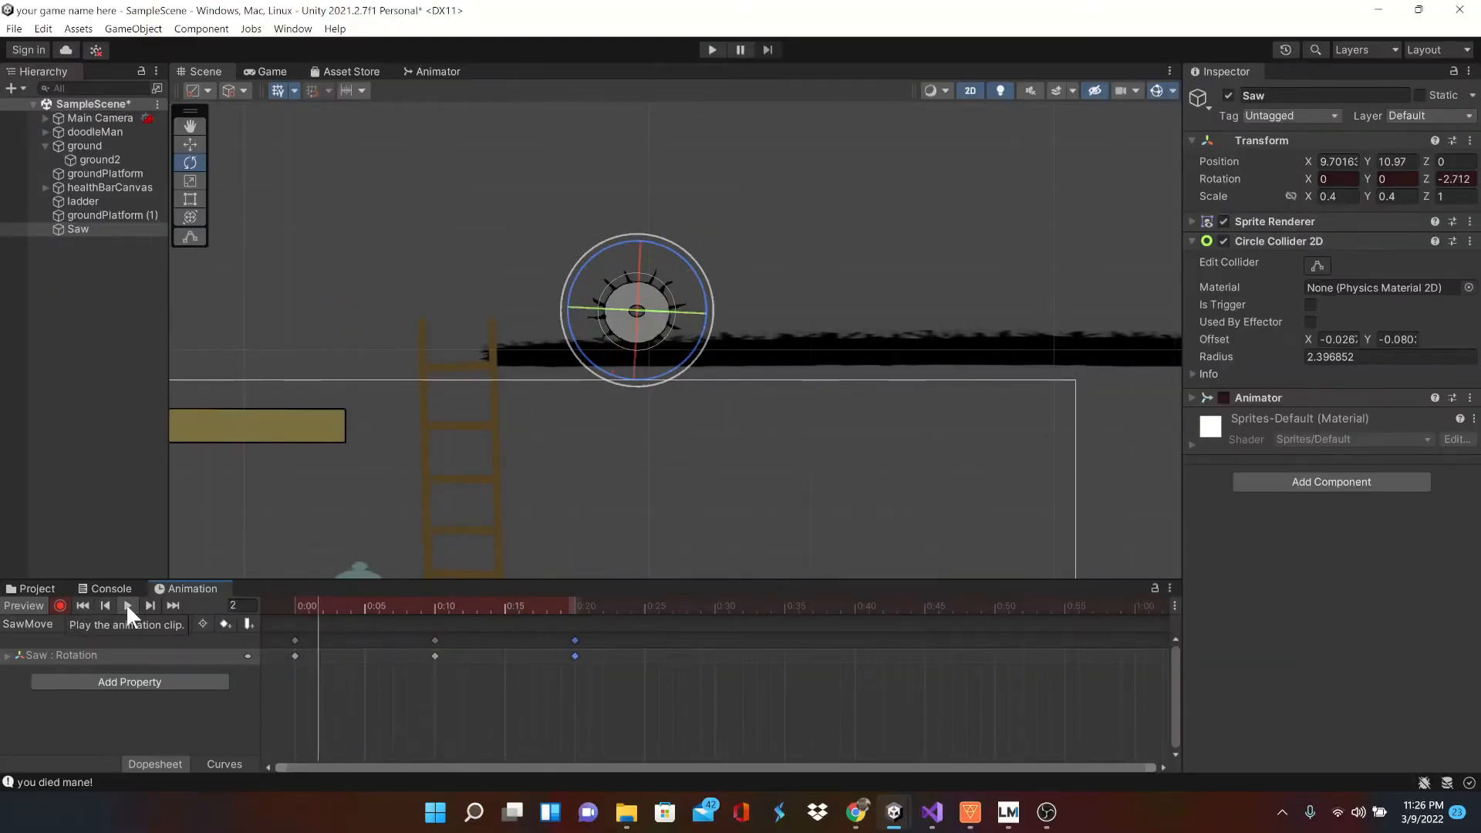
click(931, 812)
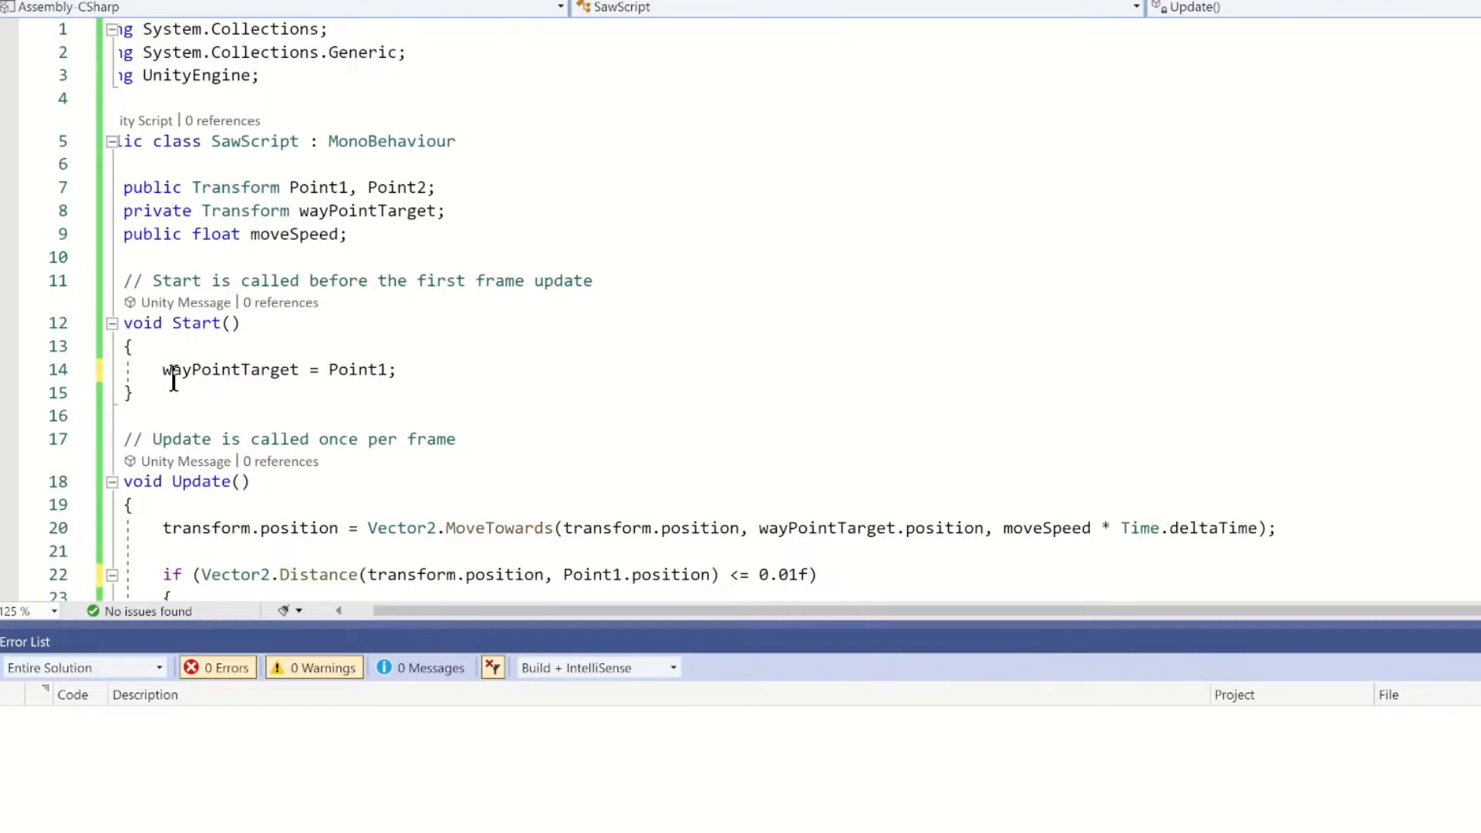
Code SawScript to MoveTowards alternating Point1/Point2 and subtract 30 player health on collision
scroll(down, 3)
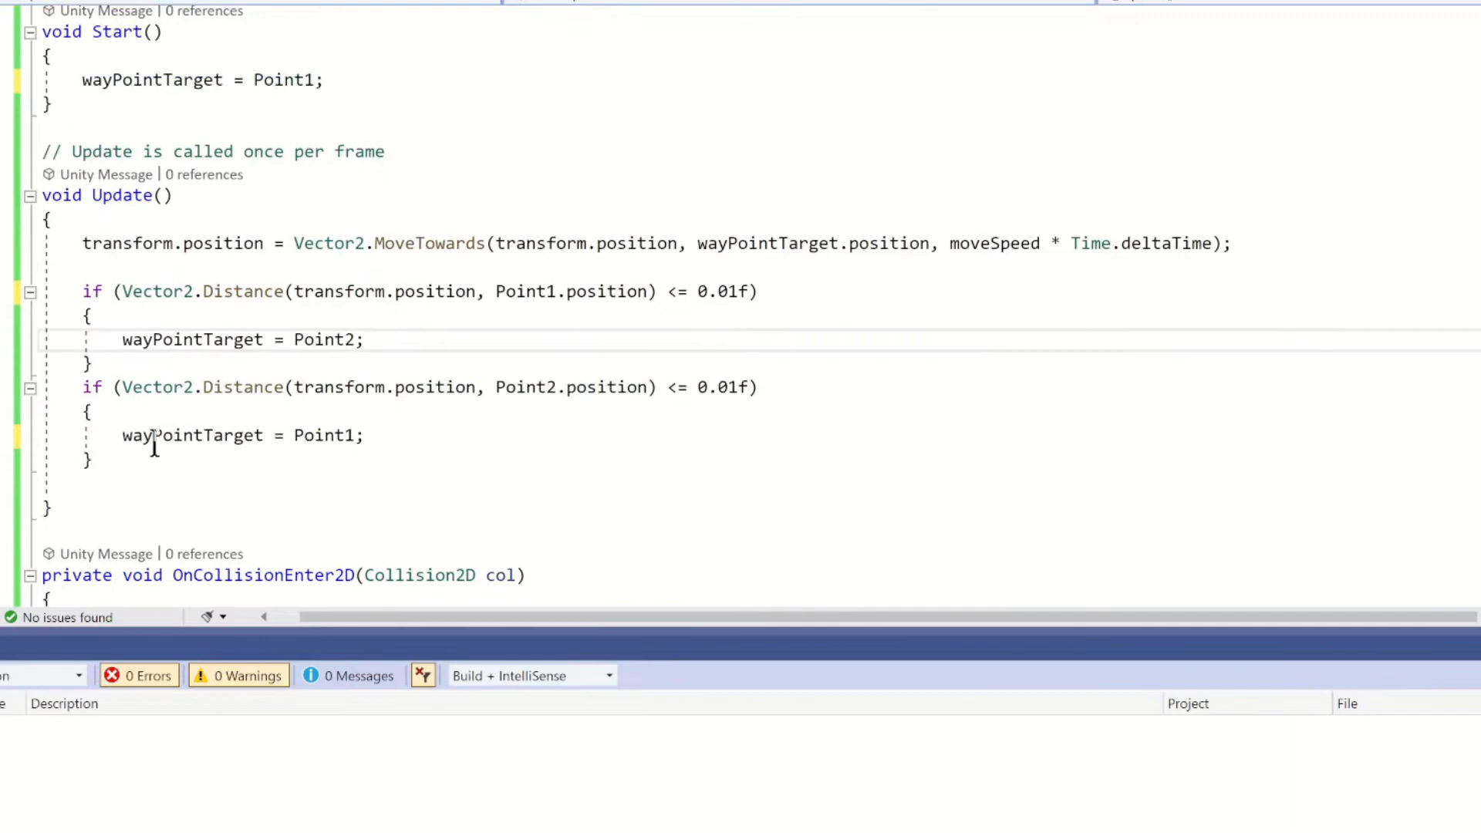
scroll(up, 3)
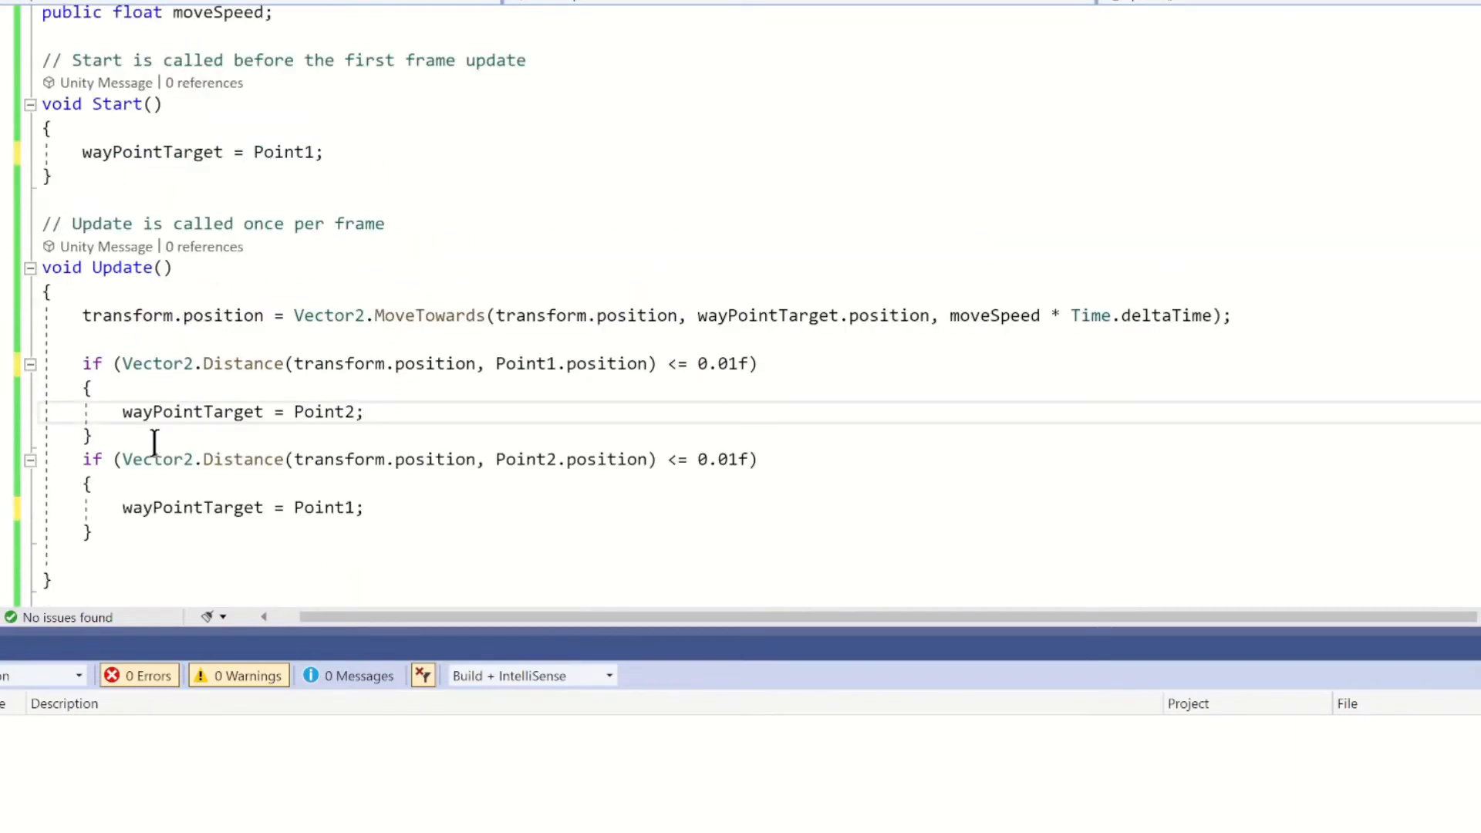
scroll(down, 3)
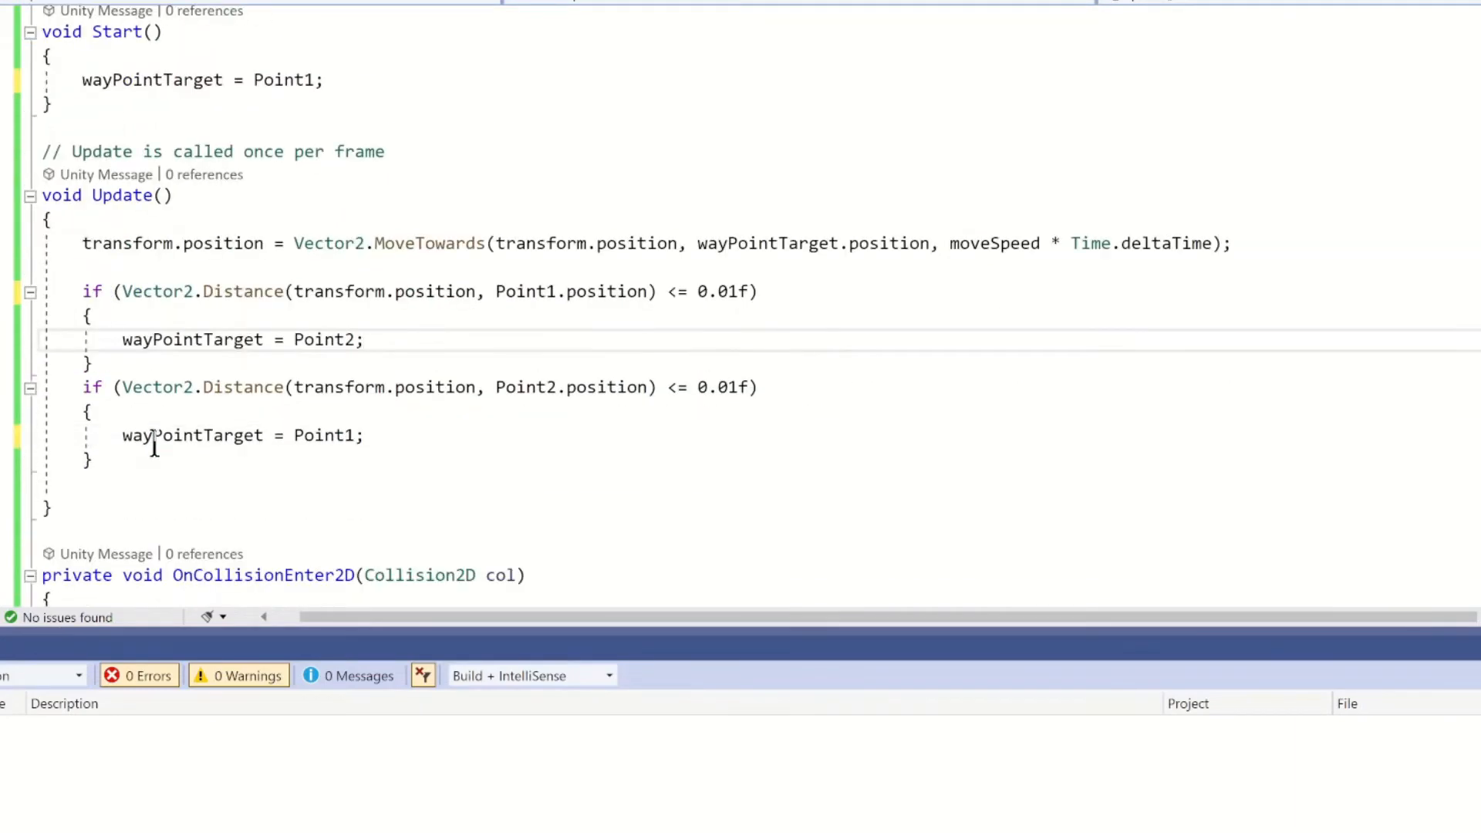
scroll(down, 3)
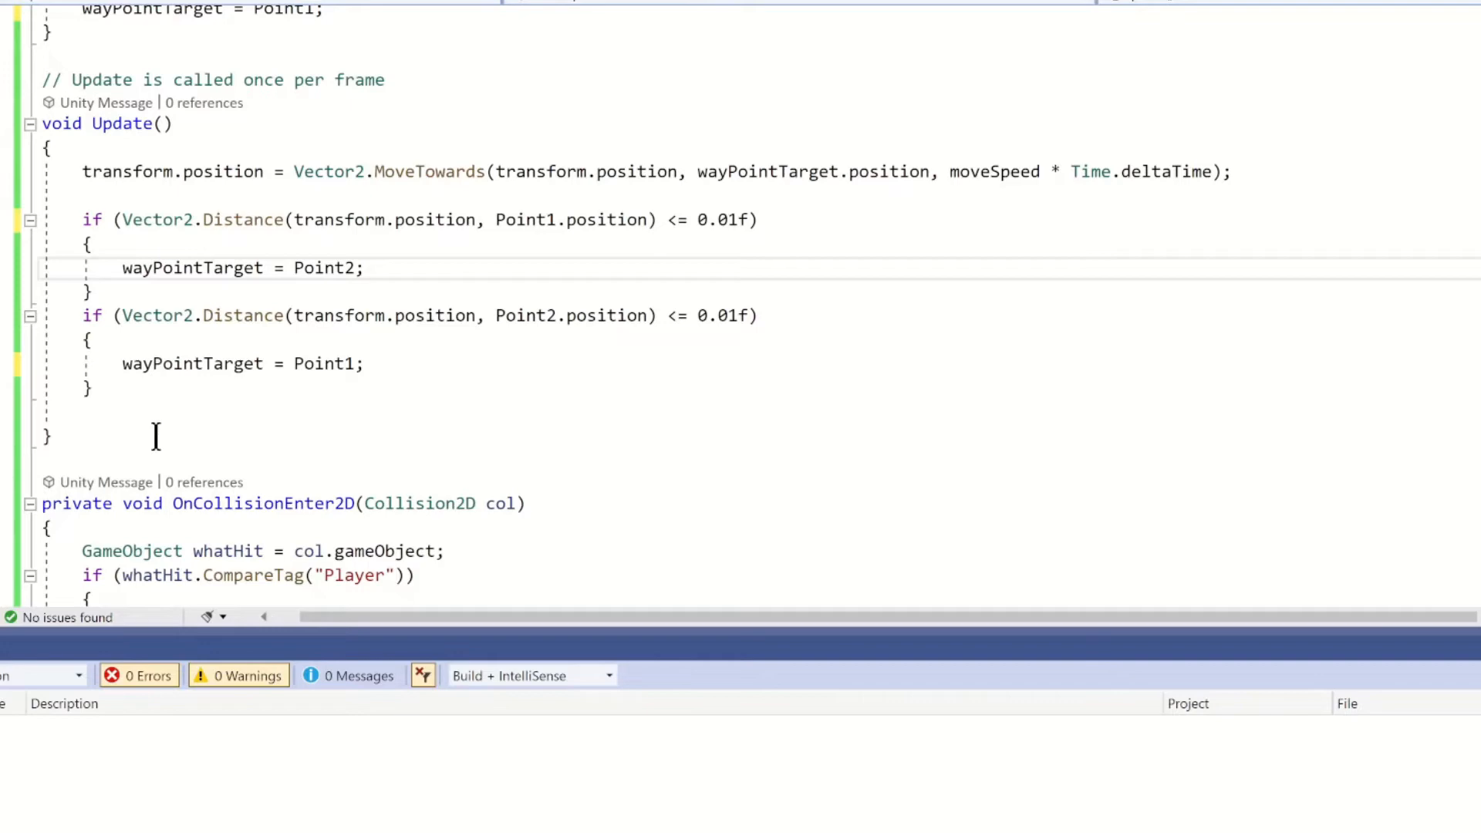
scroll(down, 3)
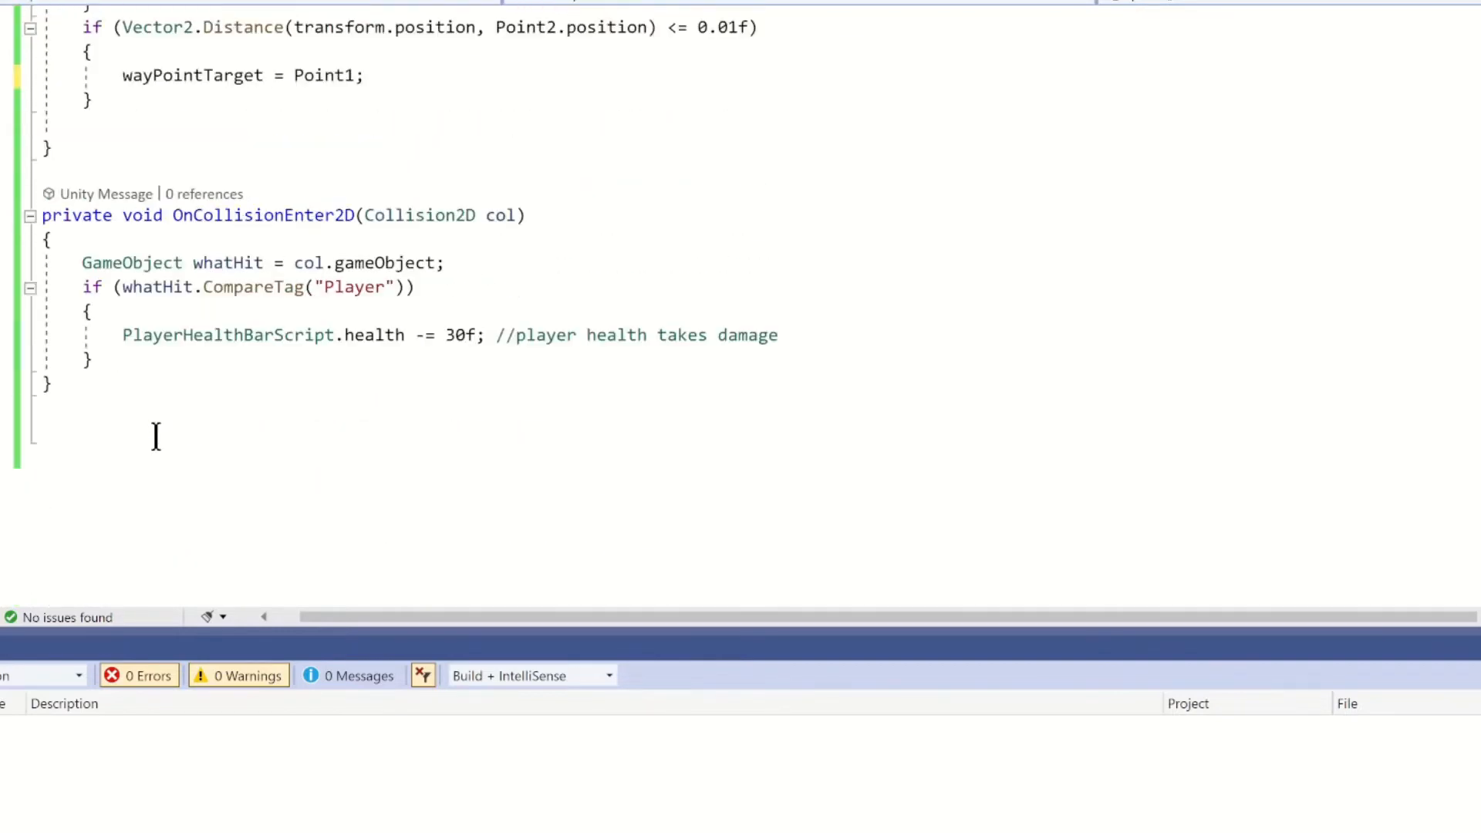
scroll(up, 3)
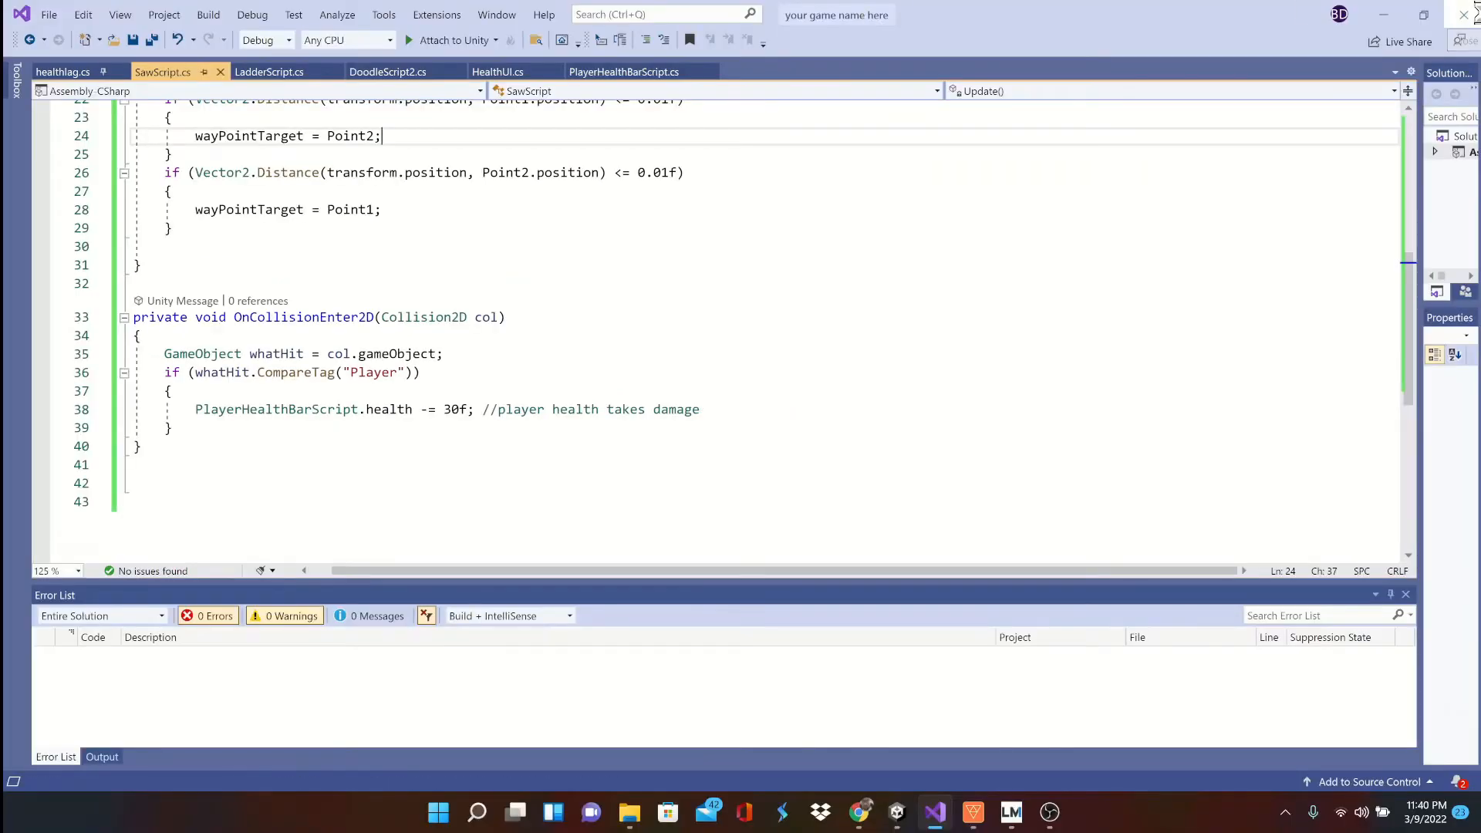
click(952, 812)
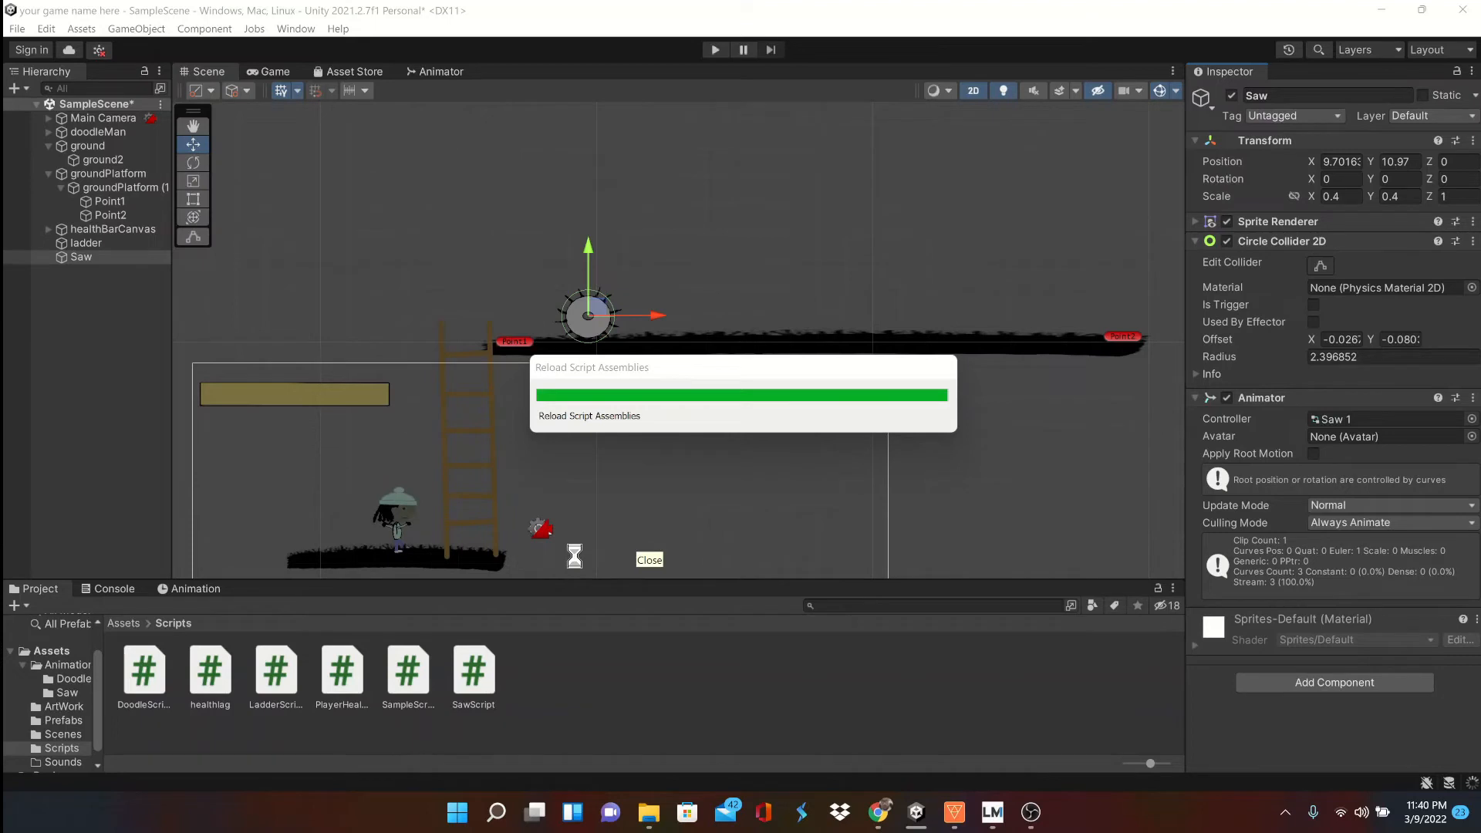
Set Saw's Sprite Renderer Order in Layer to -1
click(649, 559)
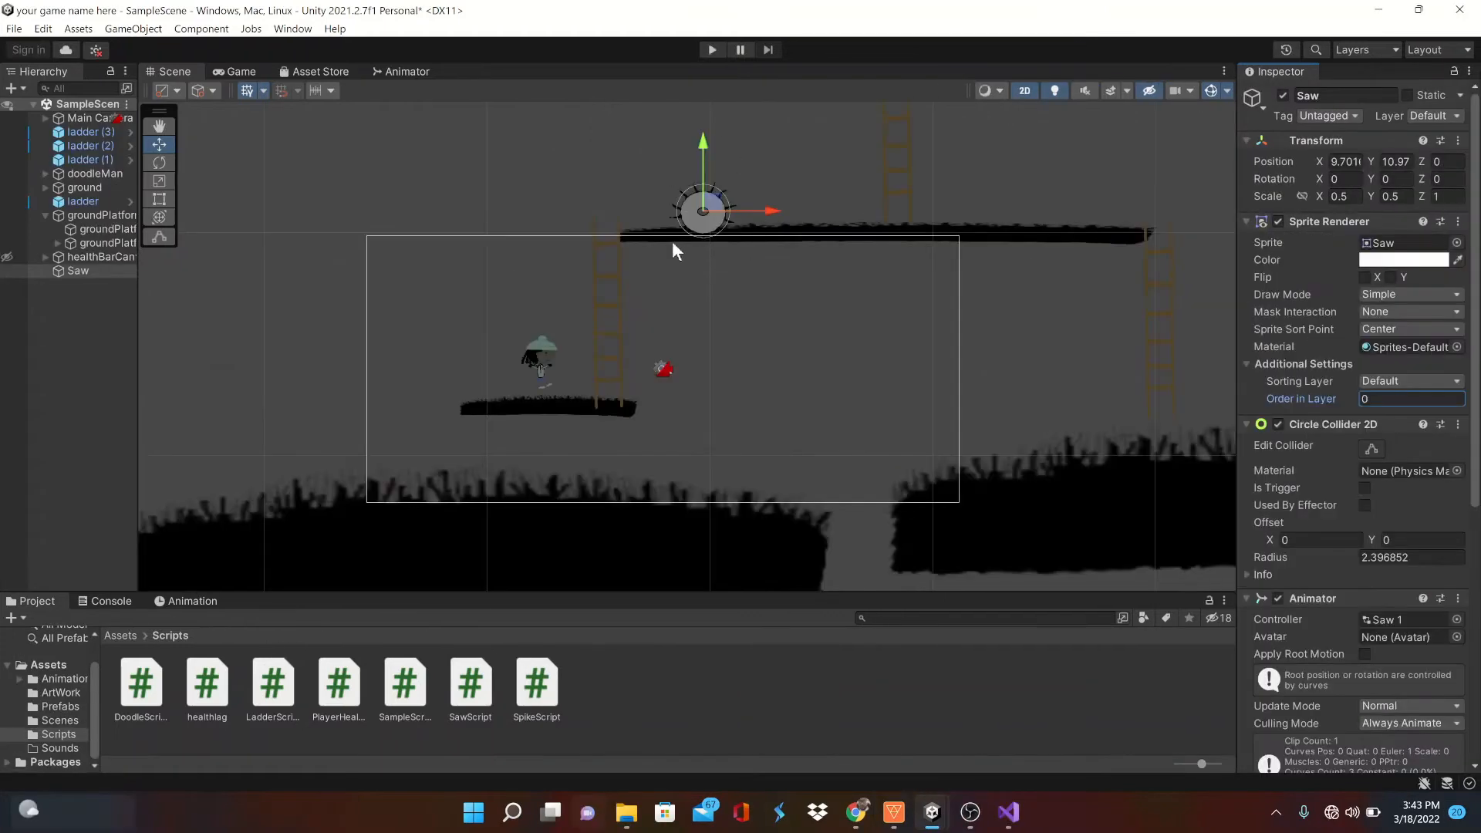
click(1411, 398)
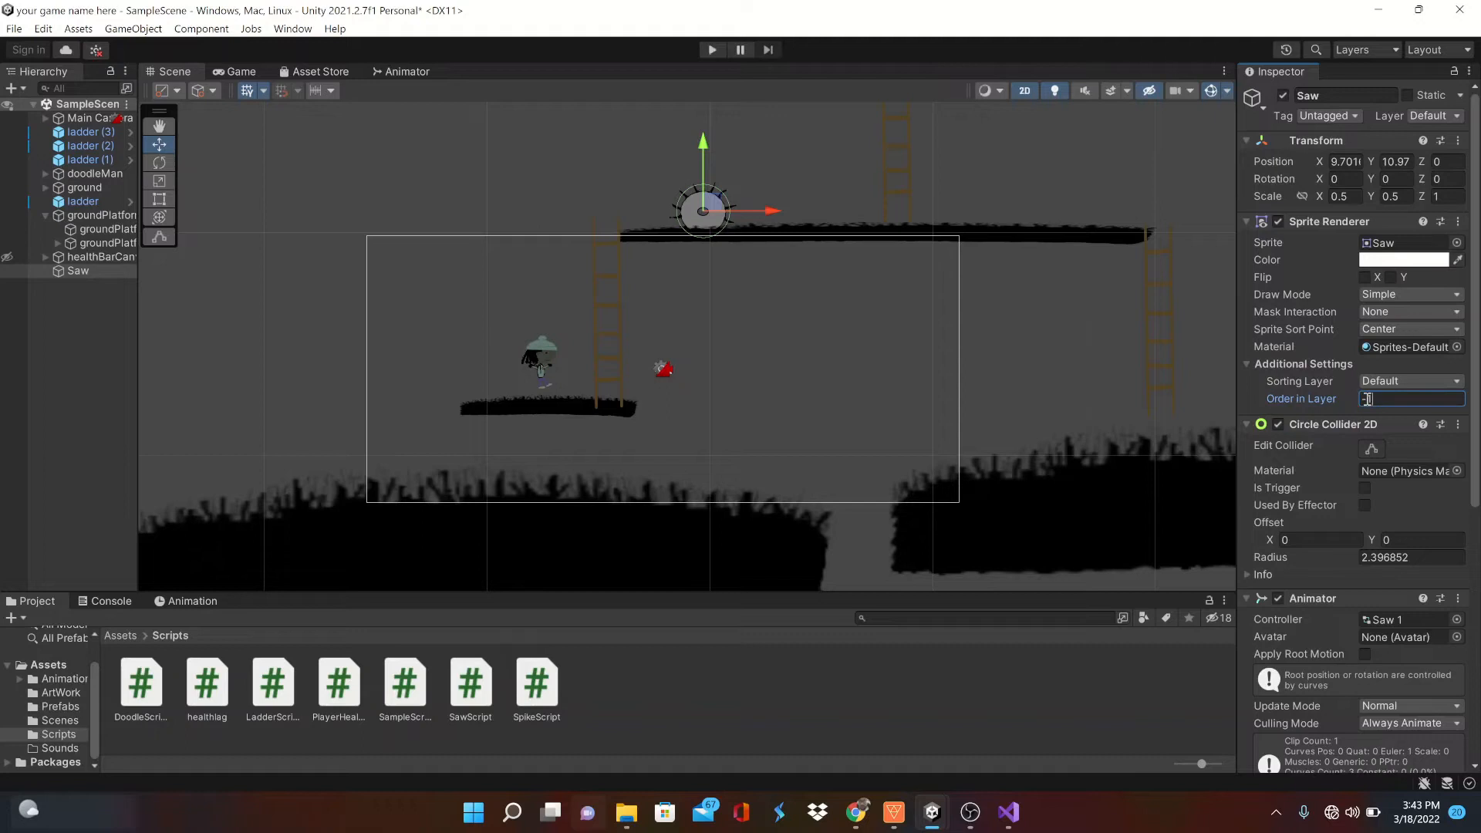
text(-1)
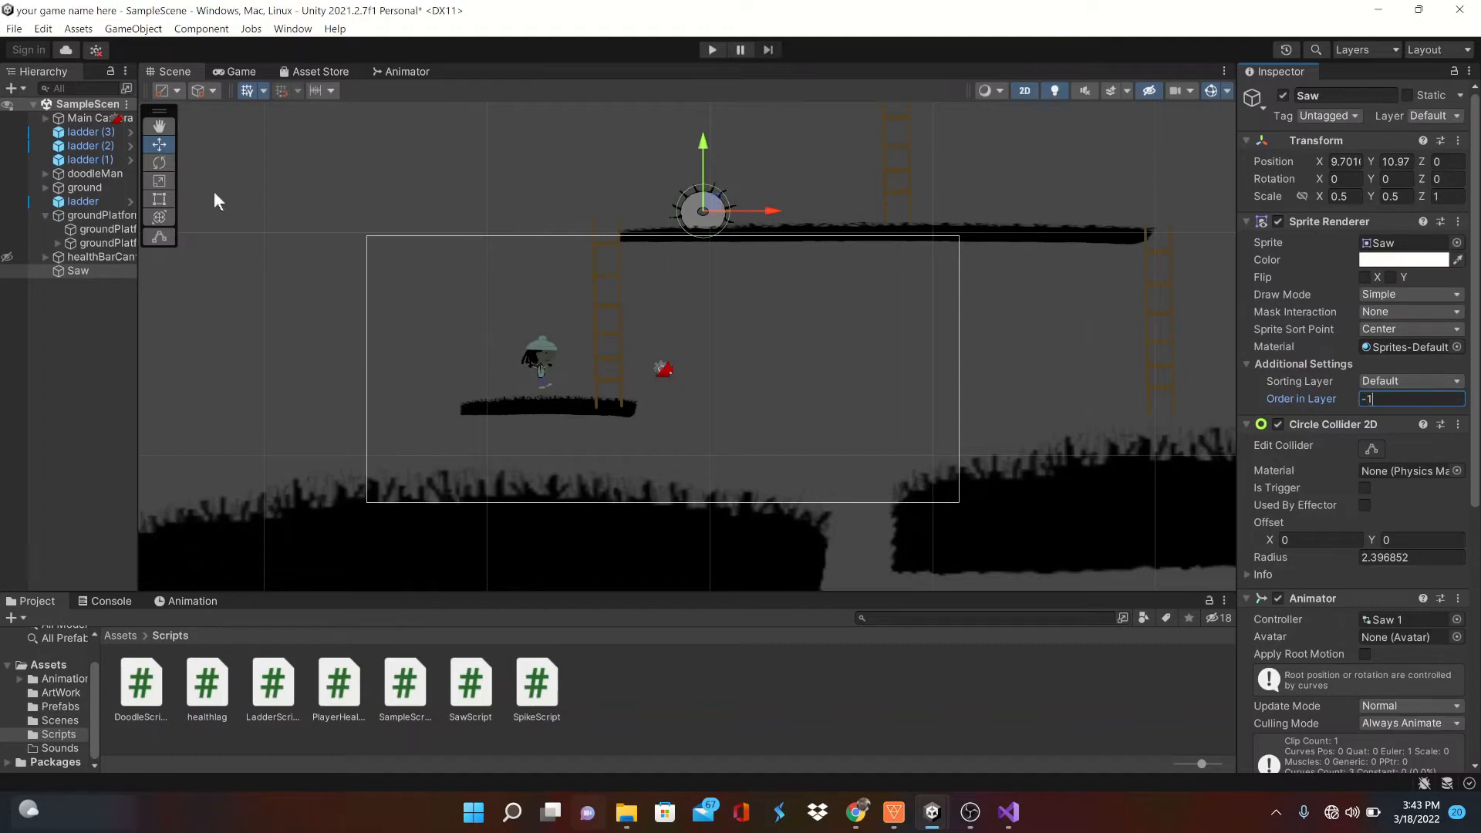
mouse_move(106, 243)
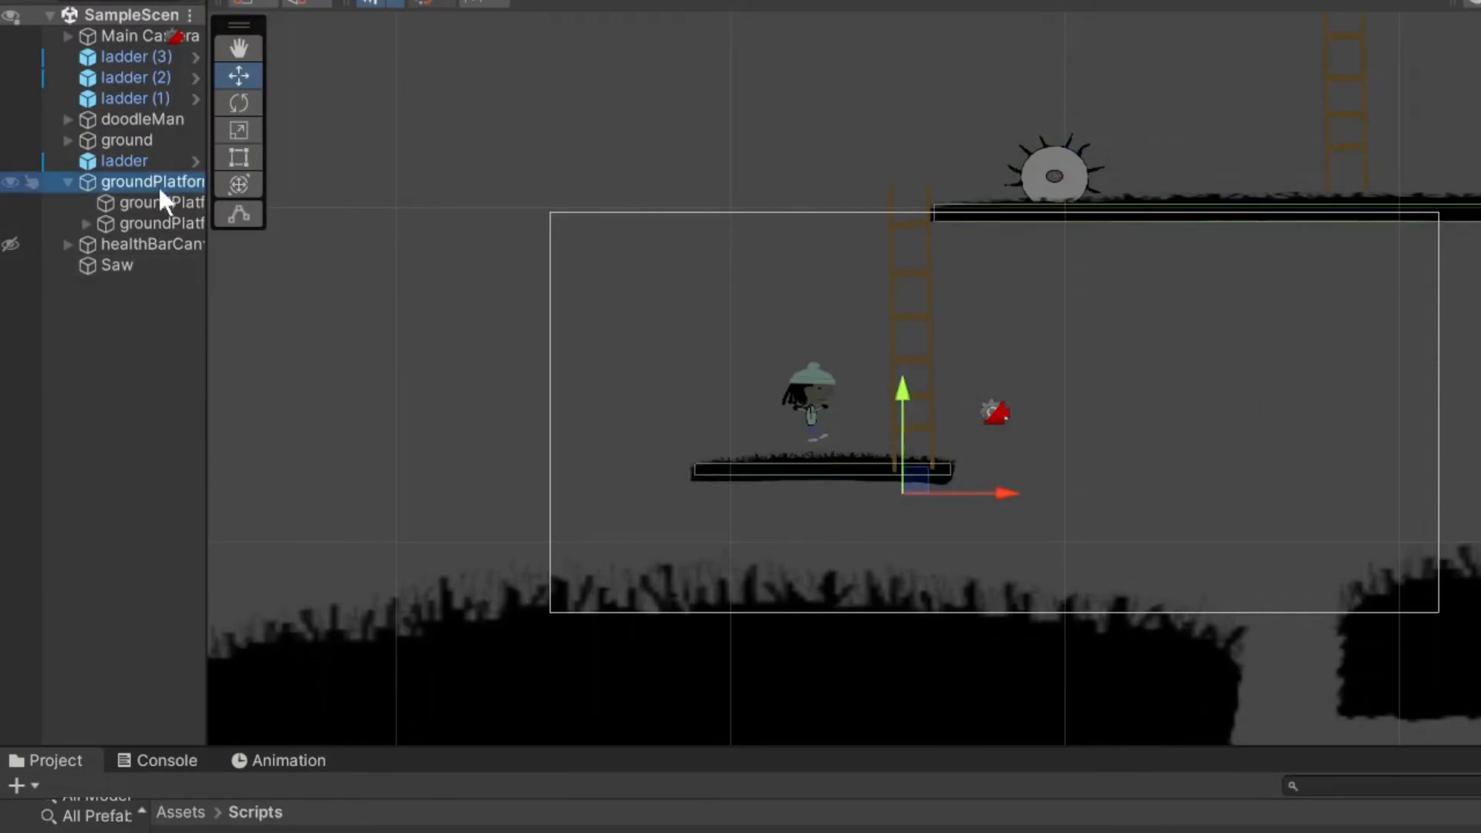
Create point1 and its duplicate point2 under groundPlatform, positioned at both platform ends
click(161, 202)
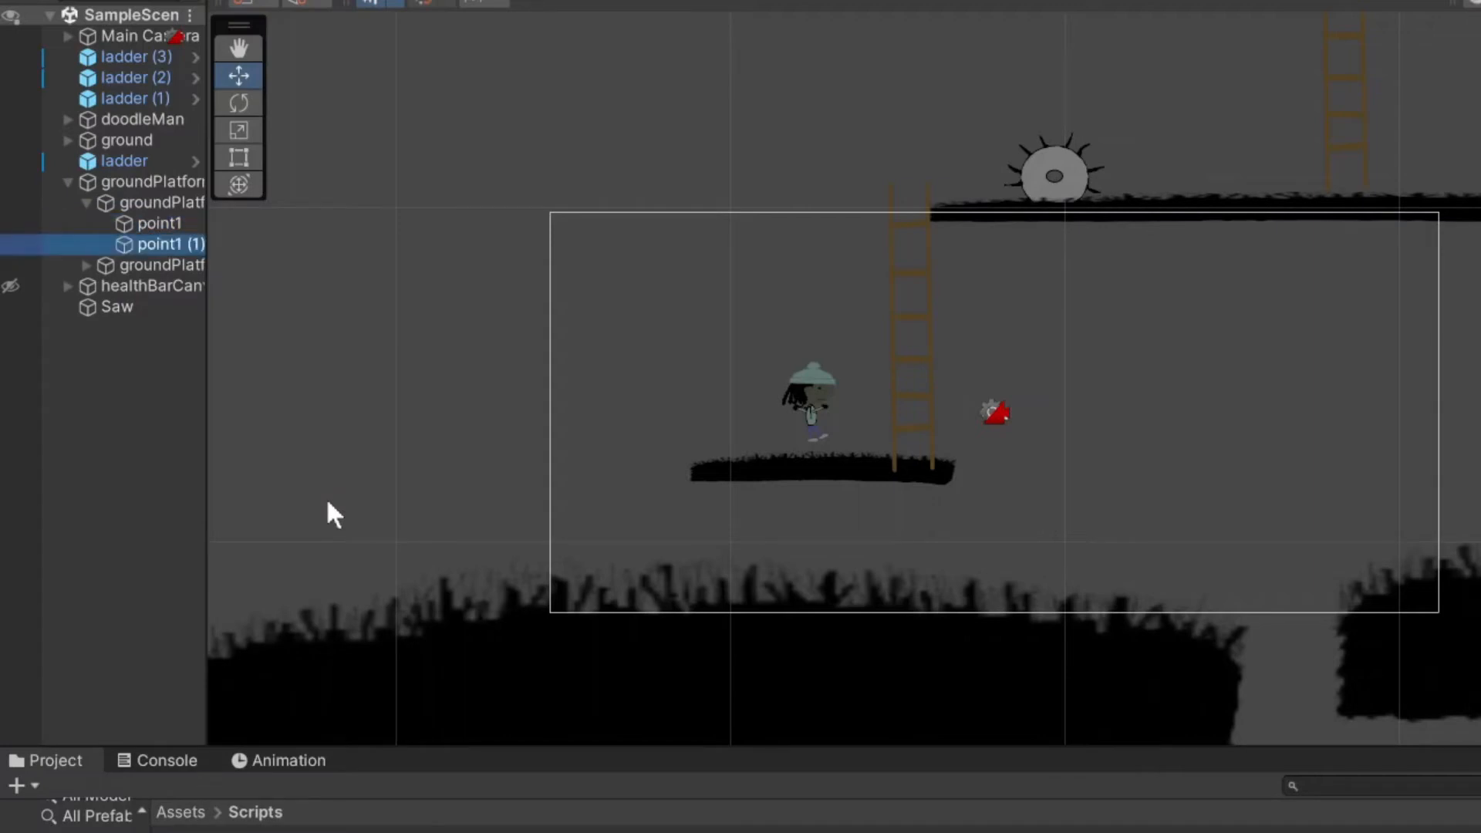
double_click(161, 244)
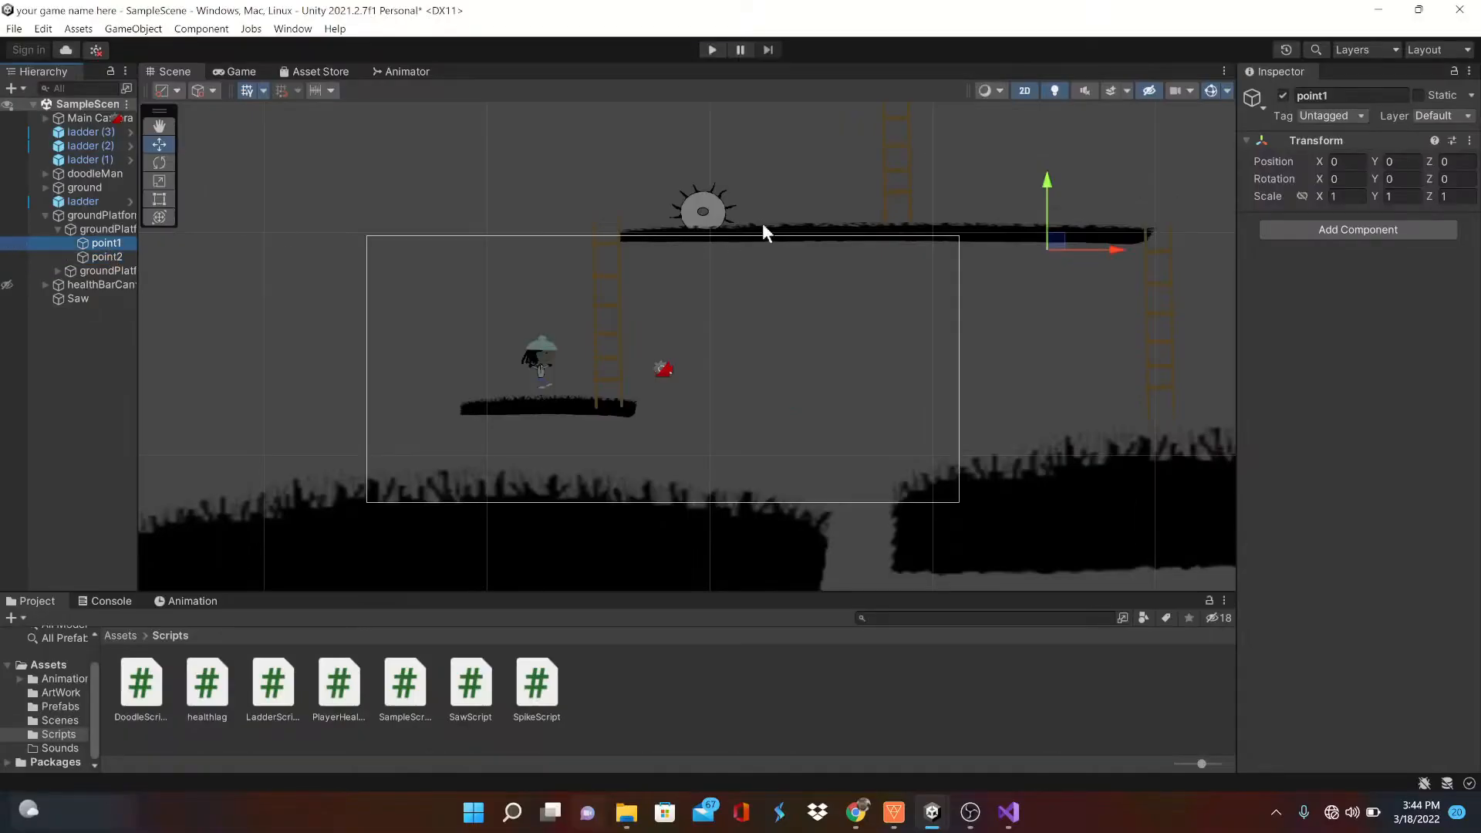
click(1251, 97)
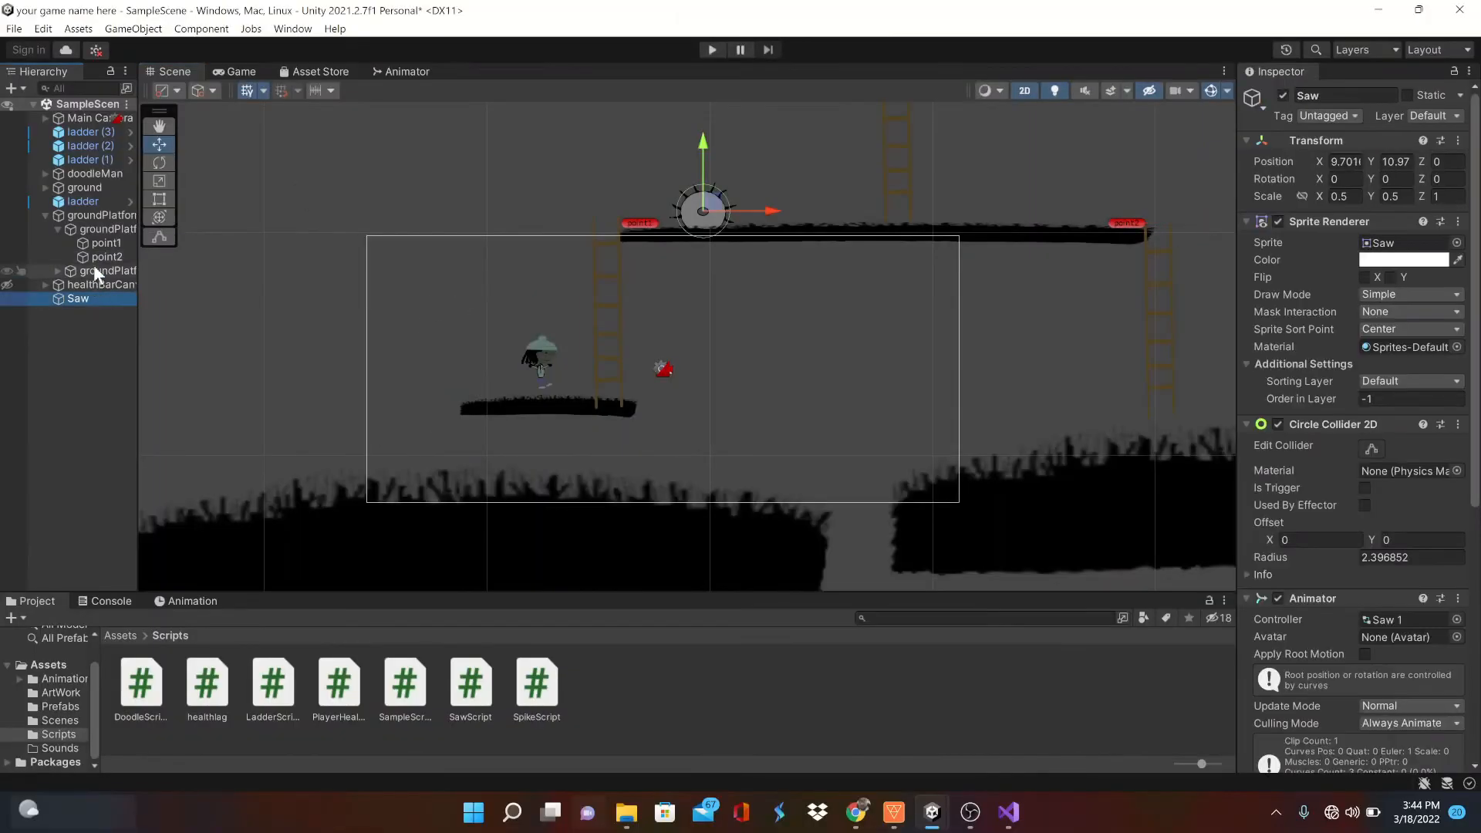
mouse_move(1282, 619)
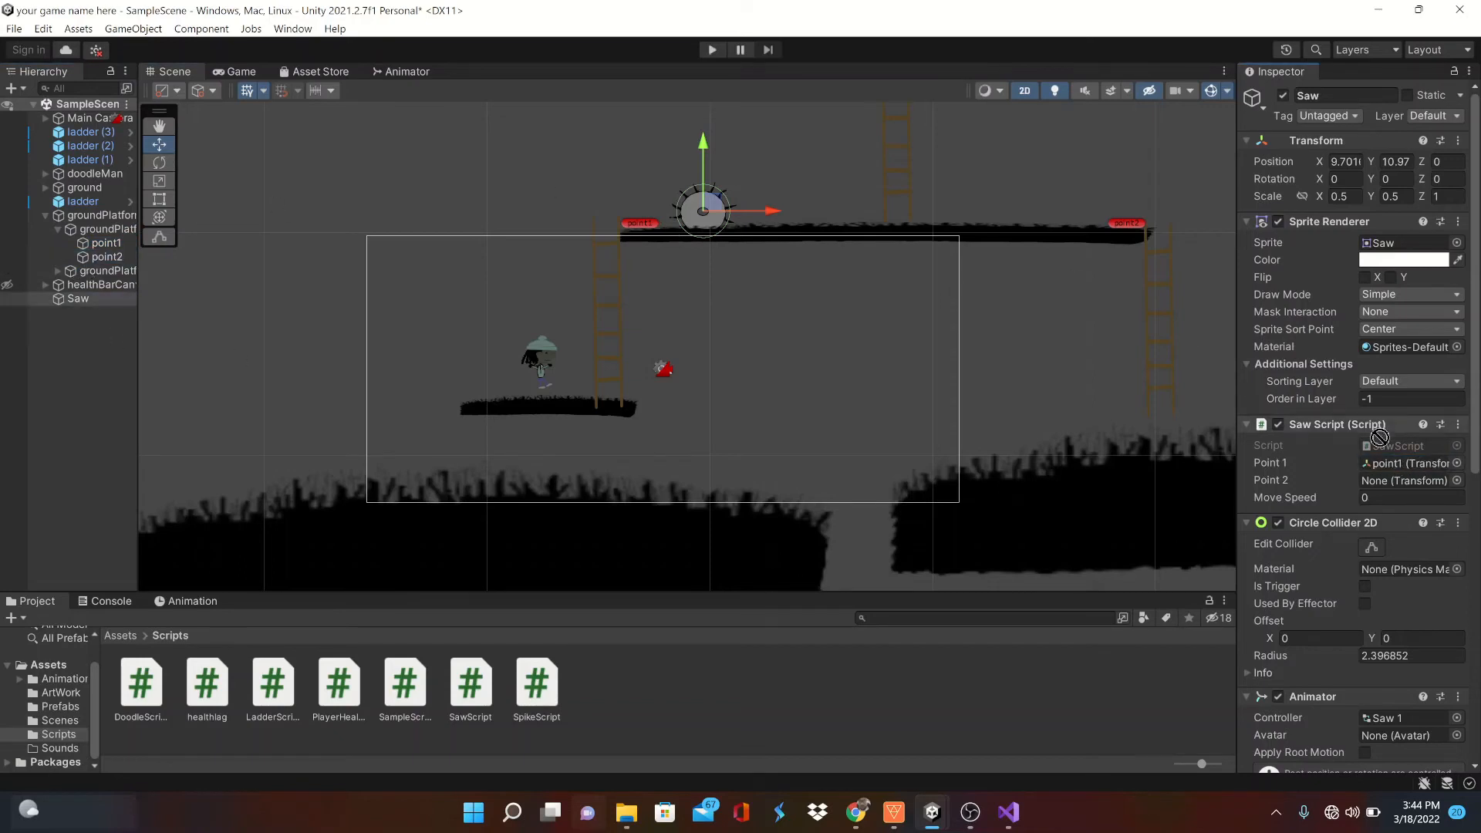
Attach SawScript to Saw with point1 and point2 as waypoints and Move Speed 4
click(1407, 498)
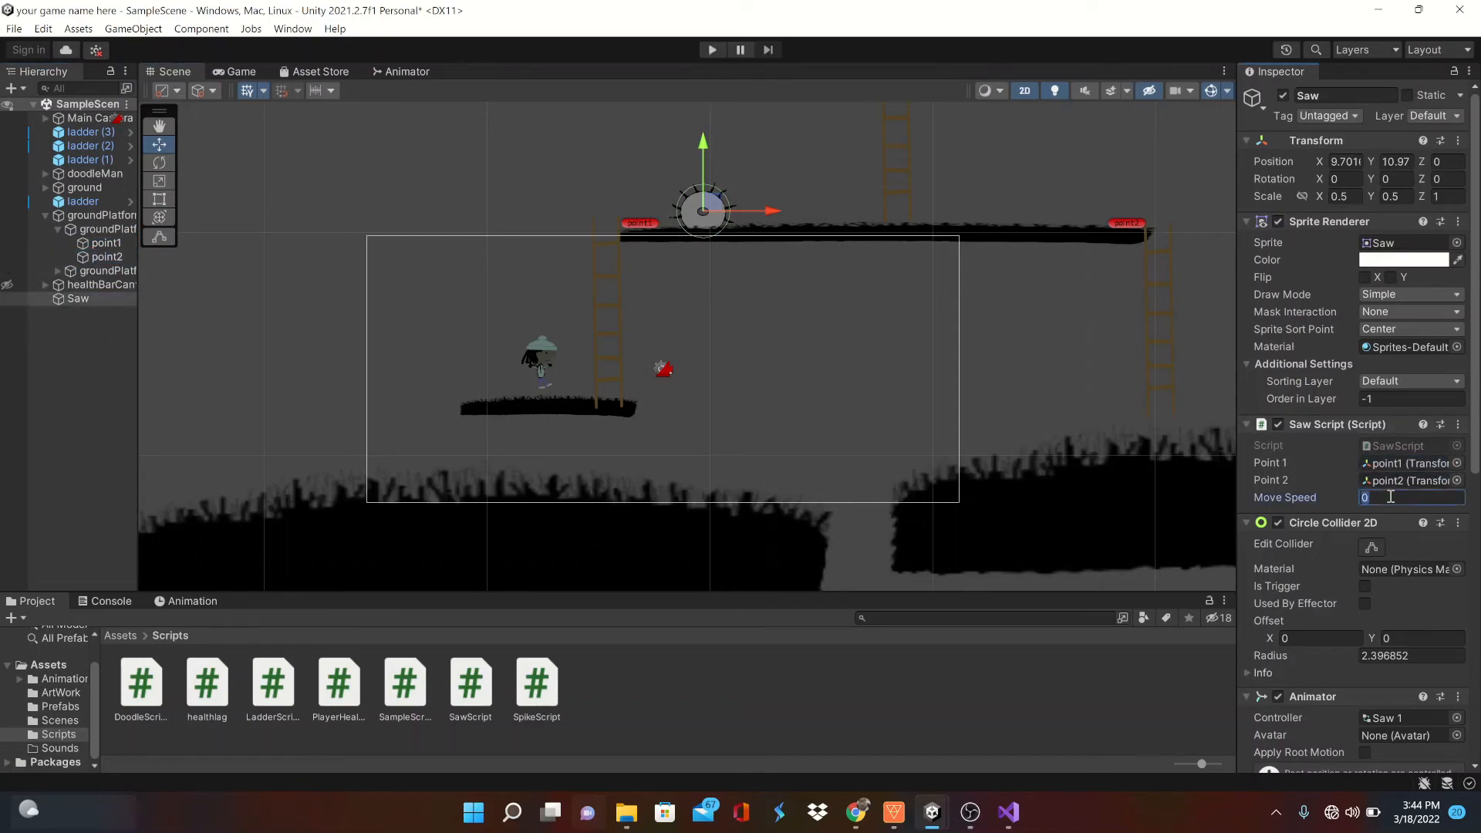
text(4)
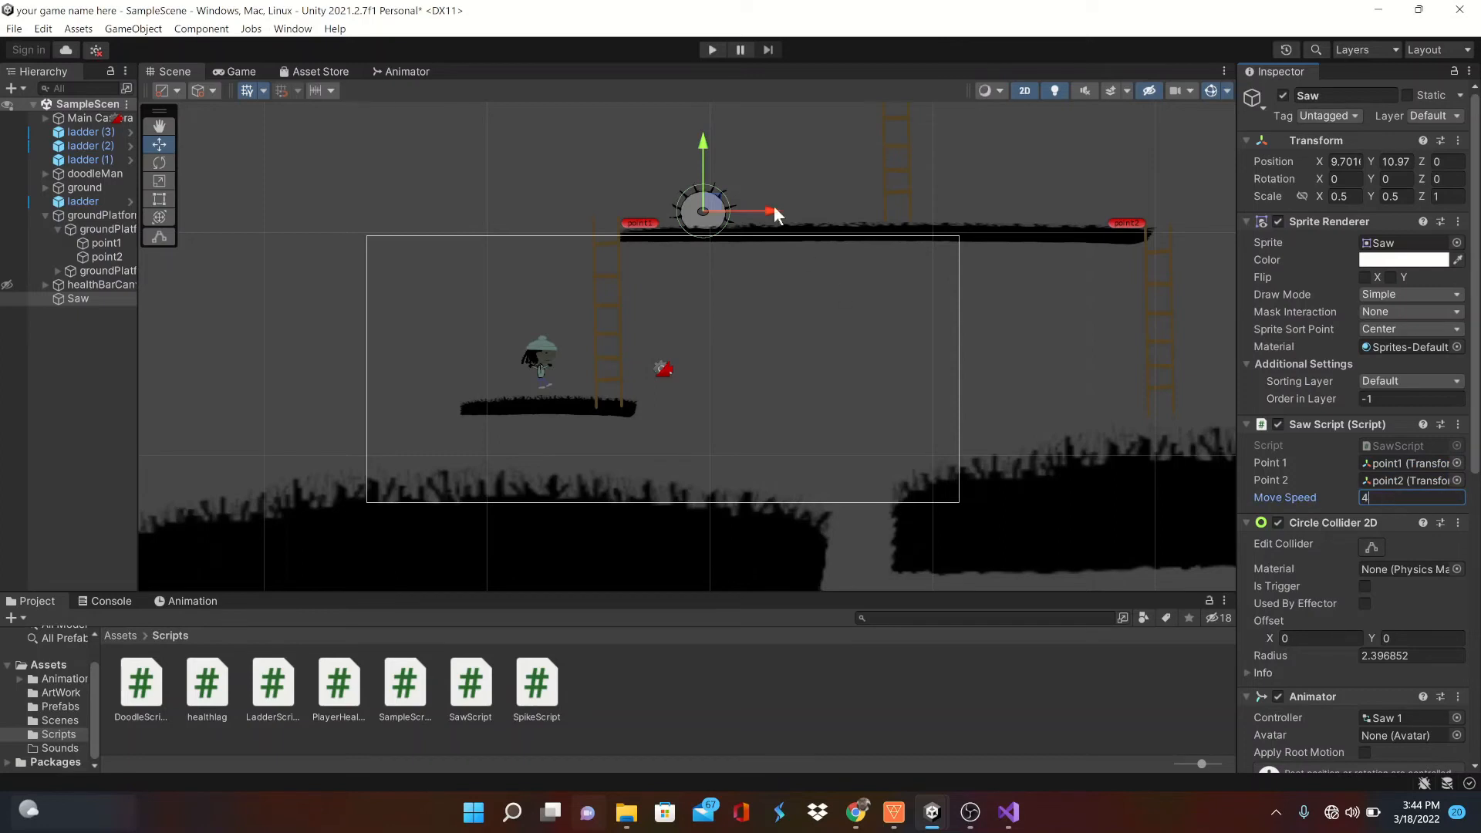
click(711, 50)
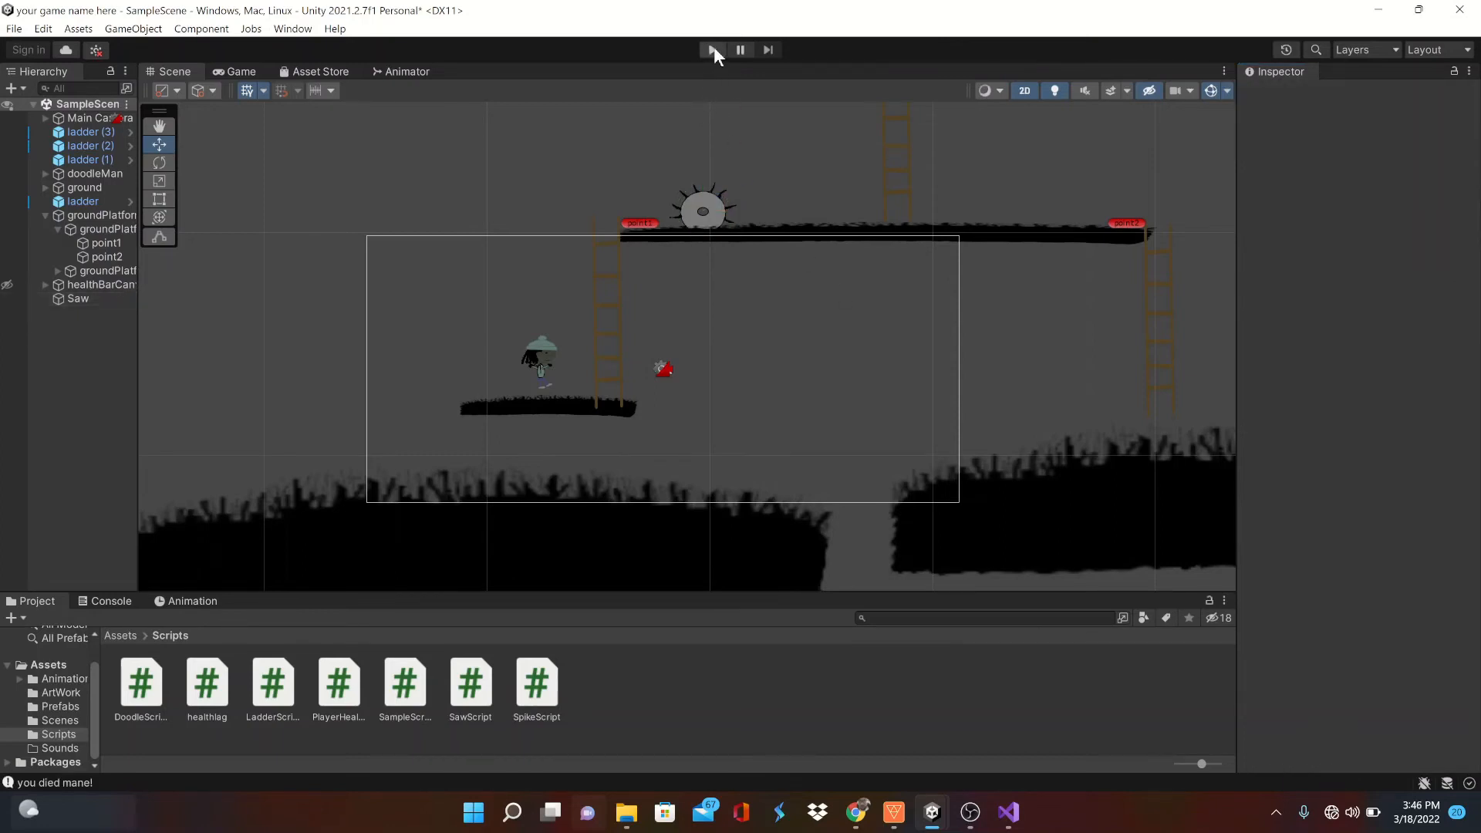
Play the game and inspect Saw's values as it patrols the upper platform
click(712, 49)
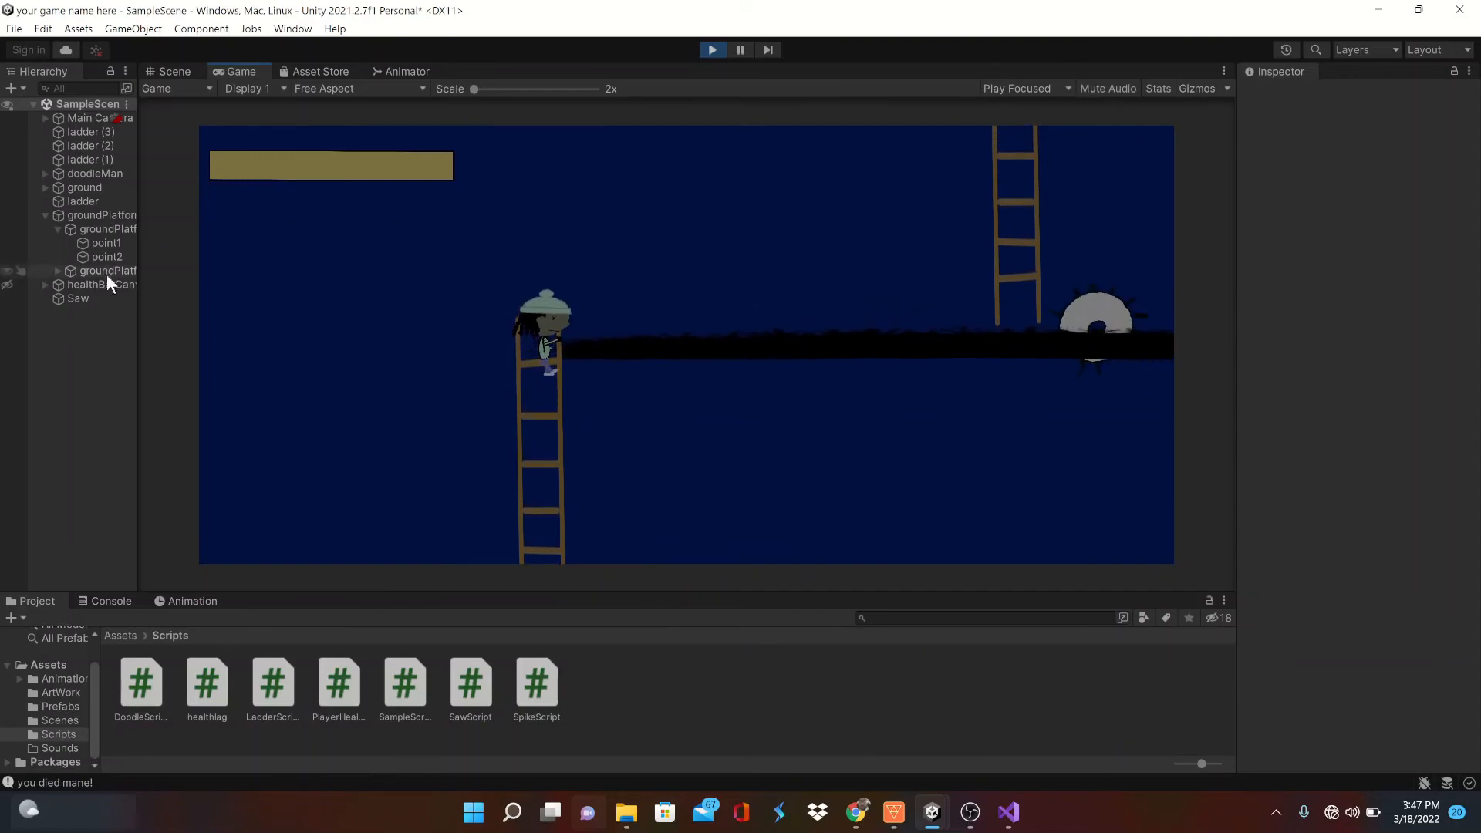
click(77, 298)
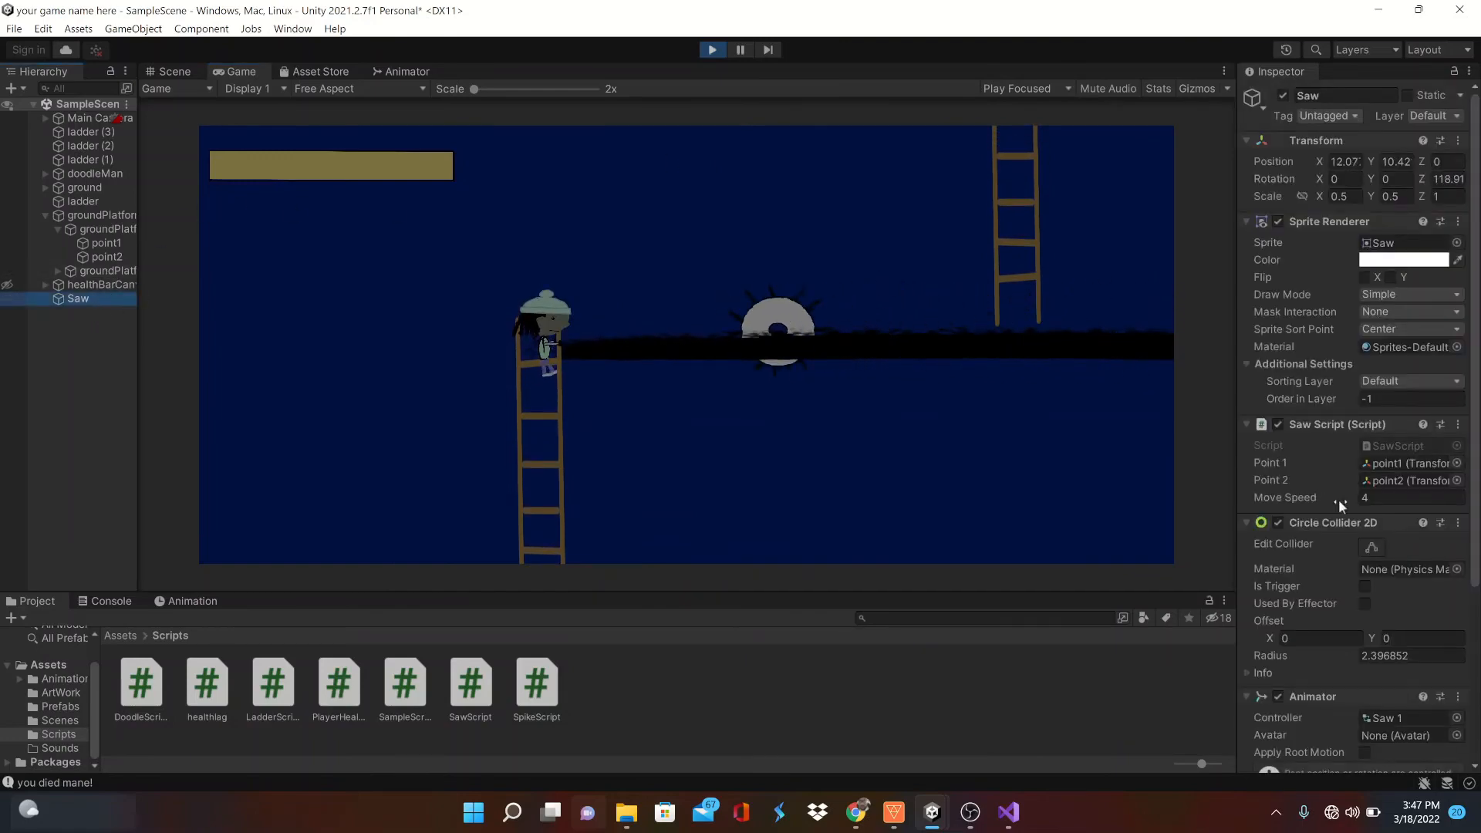
scroll(down, 3)
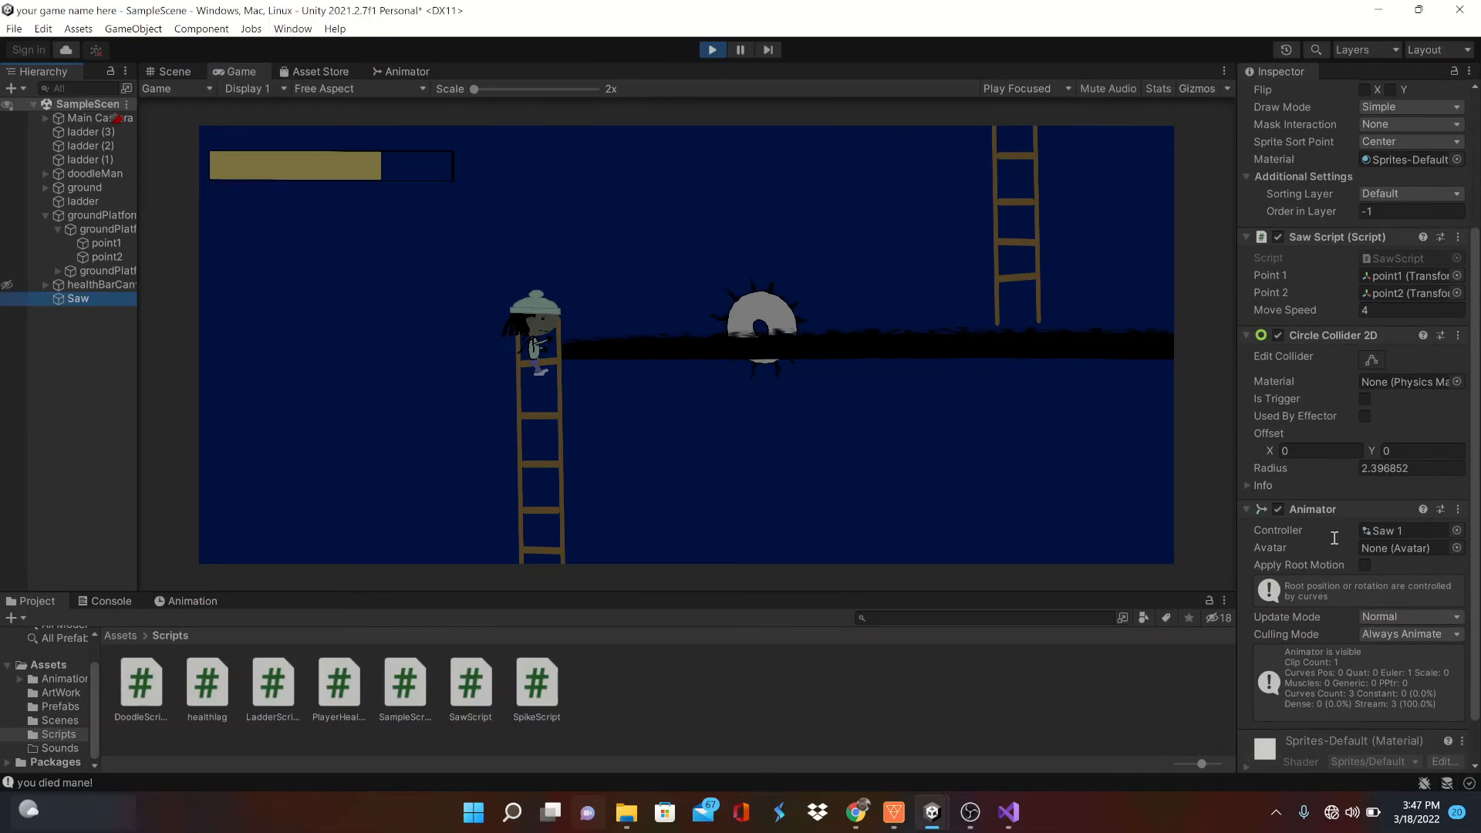